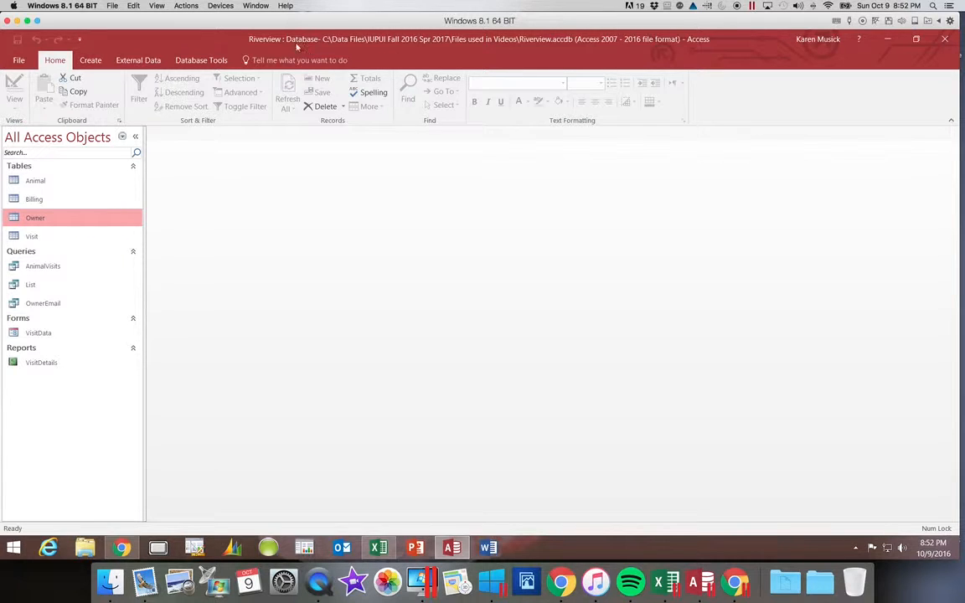
Start a new blank query in Design view from the Create ribbon.
click(91, 61)
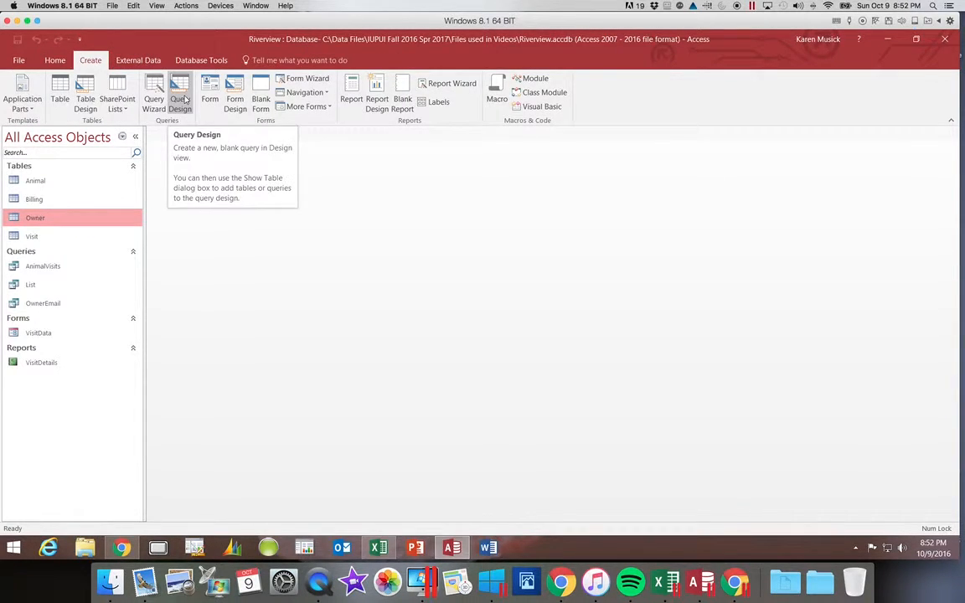
click(180, 92)
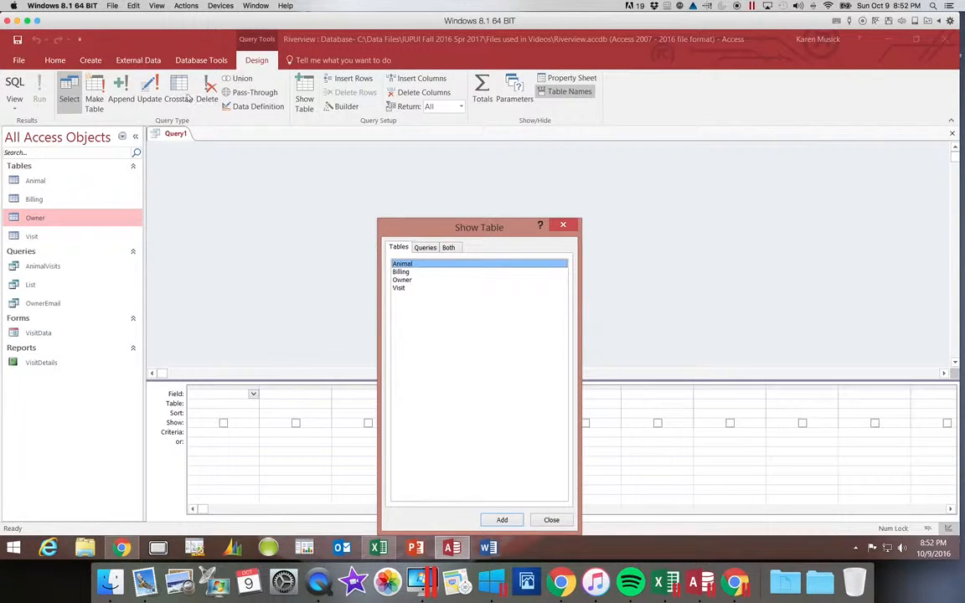
Add the Owner, Animal and Visit tables to the query design.
click(405, 281)
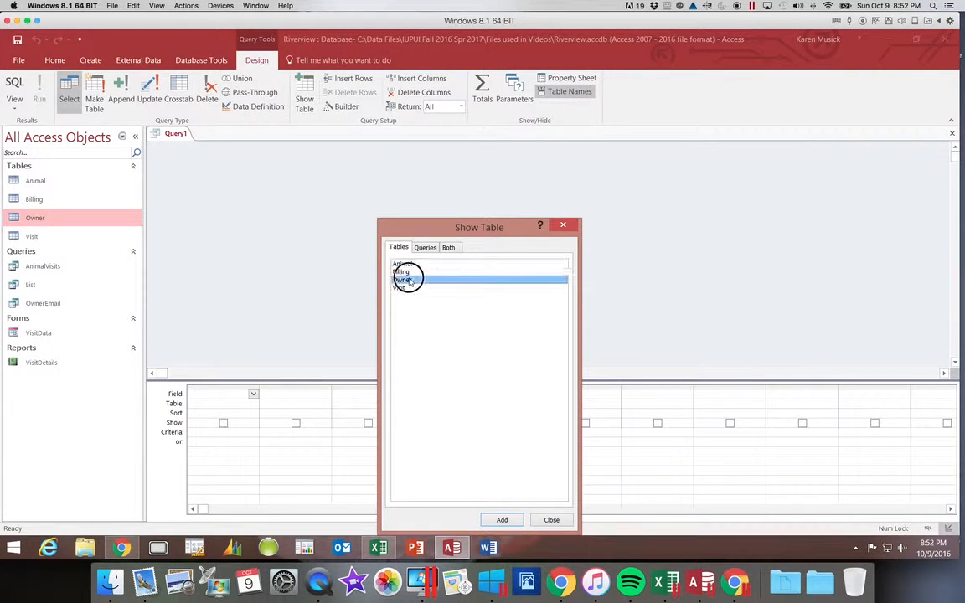
double_click(406, 279)
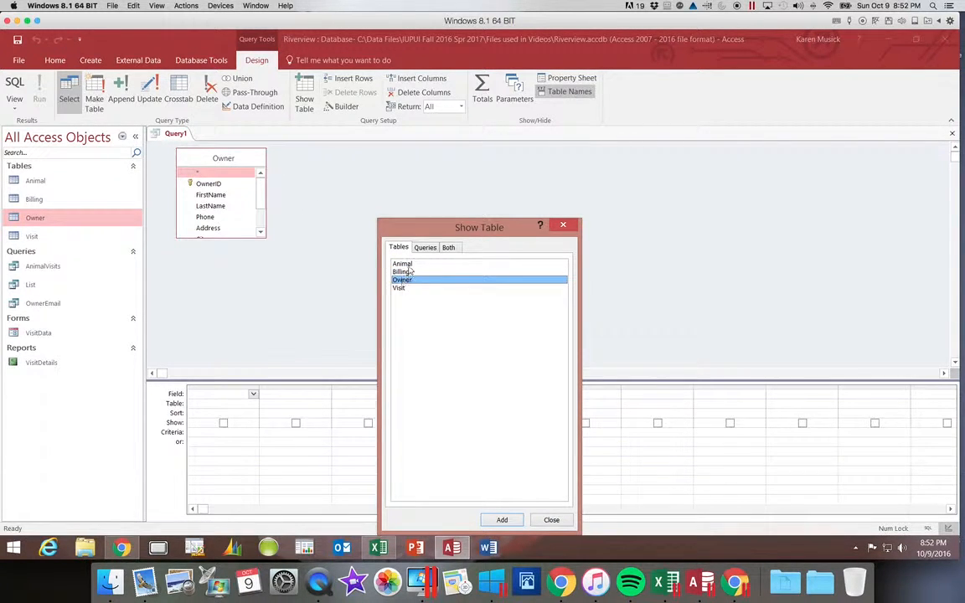
double_click(402, 264)
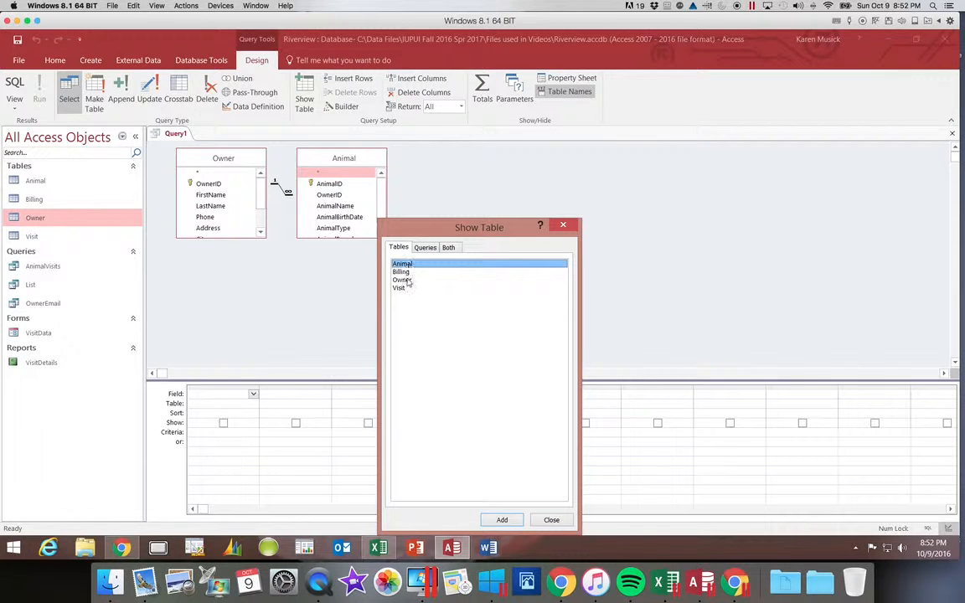
click(398, 288)
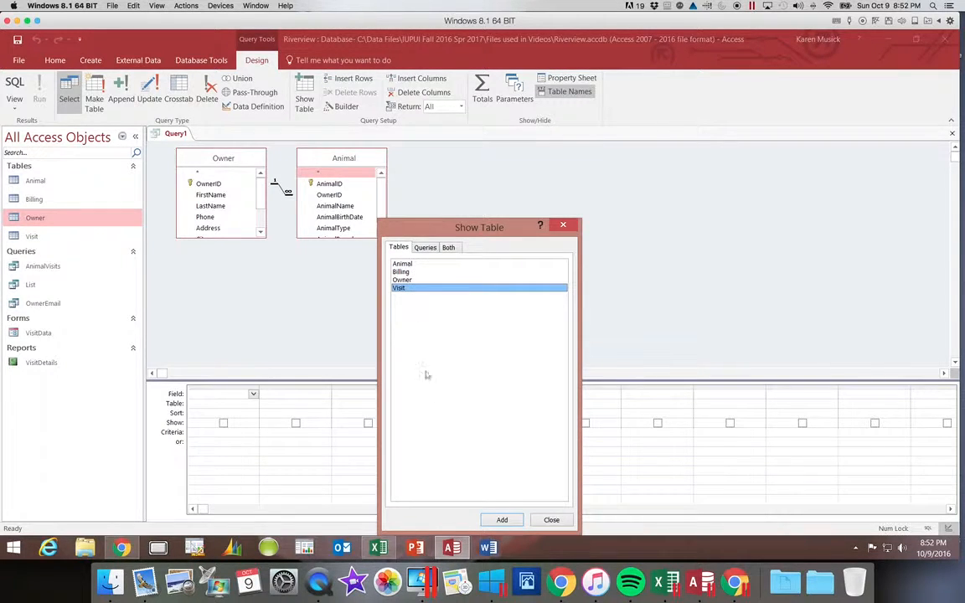
click(503, 520)
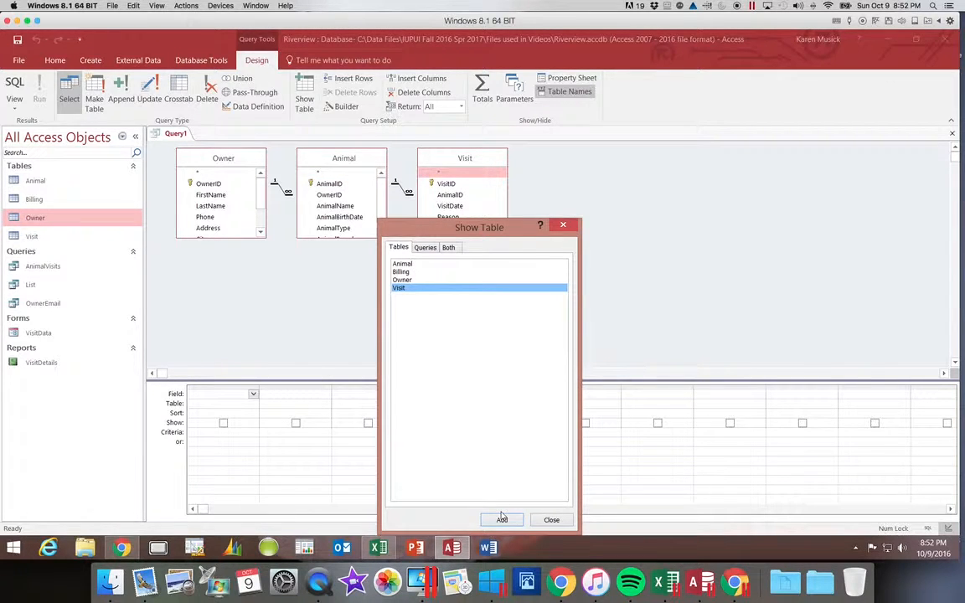
mouse_move(503, 516)
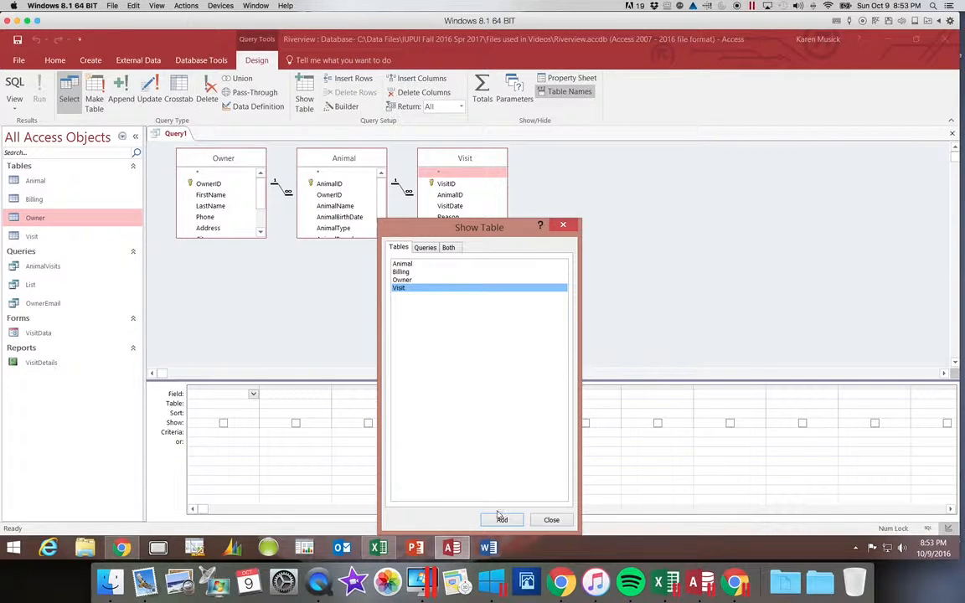
mouse_move(572, 435)
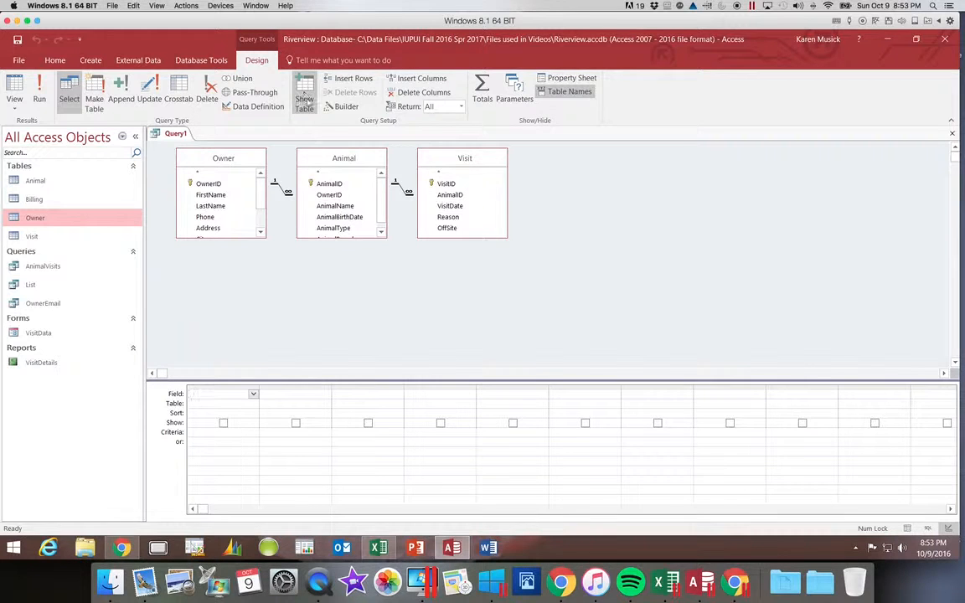
Enlarge the table boxes so every Owner and Animal field is visible.
click(304, 92)
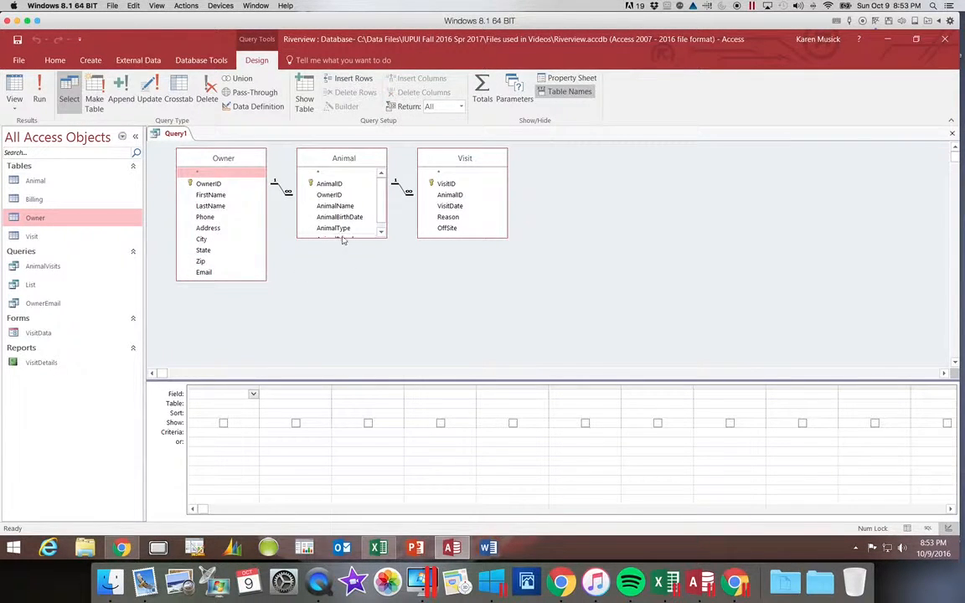
mouse_move(342, 238)
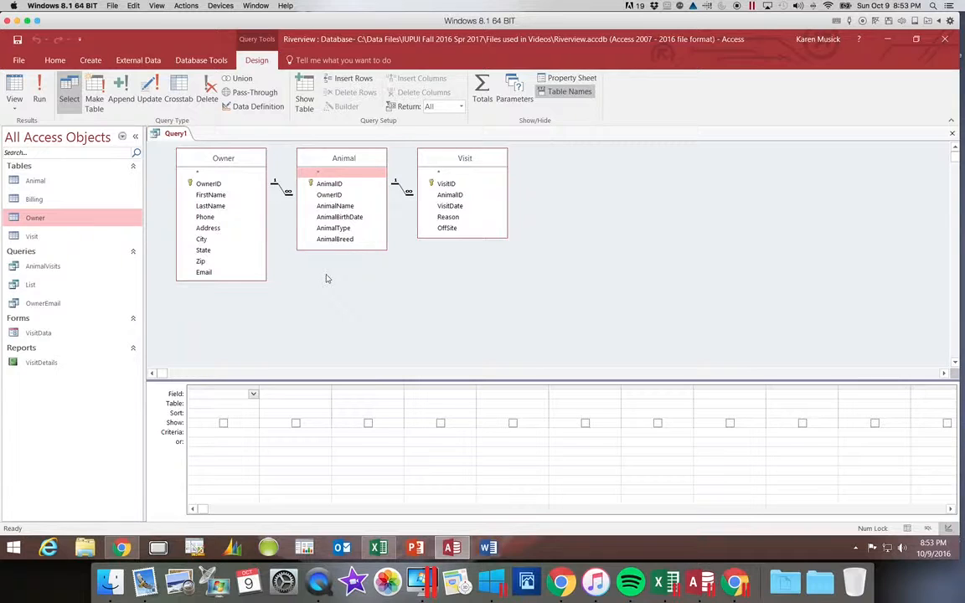
mouse_move(355, 278)
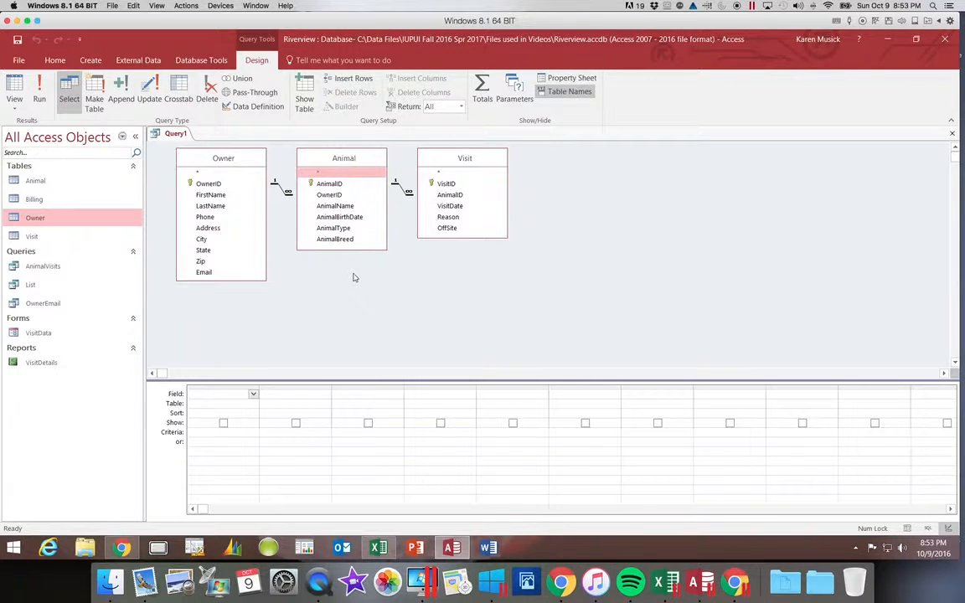
mouse_move(355, 275)
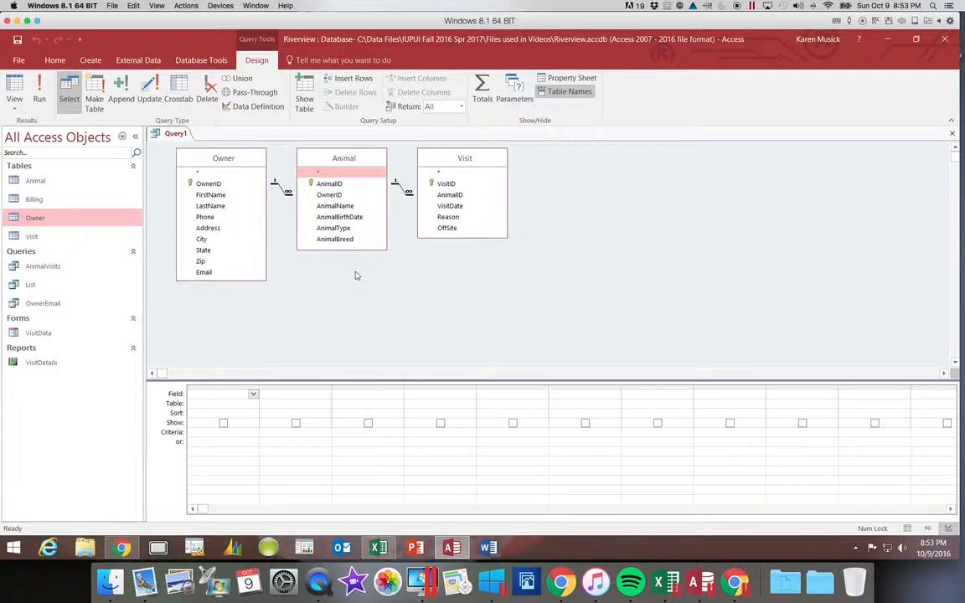
Add AnimalName, AnimalBirthDate, AnimalType, VisitDate, Reason and the owner contact fields to the grid.
click(335, 206)
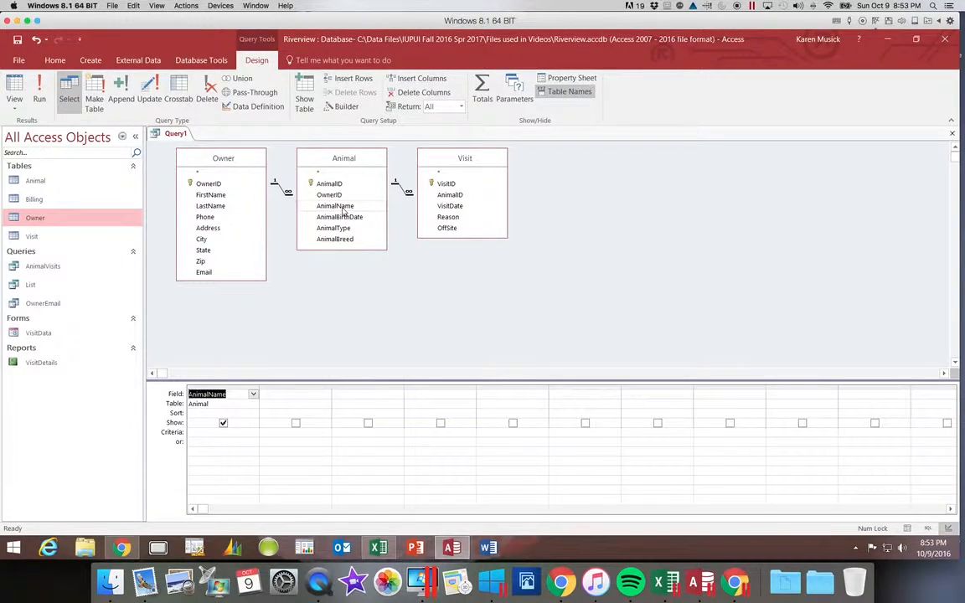
mouse_move(343, 217)
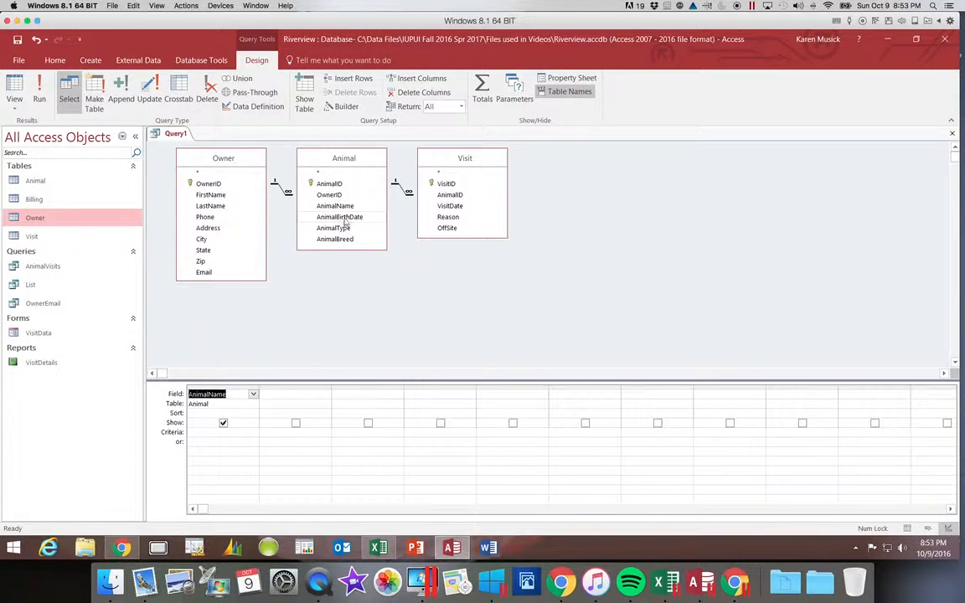
double_click(338, 218)
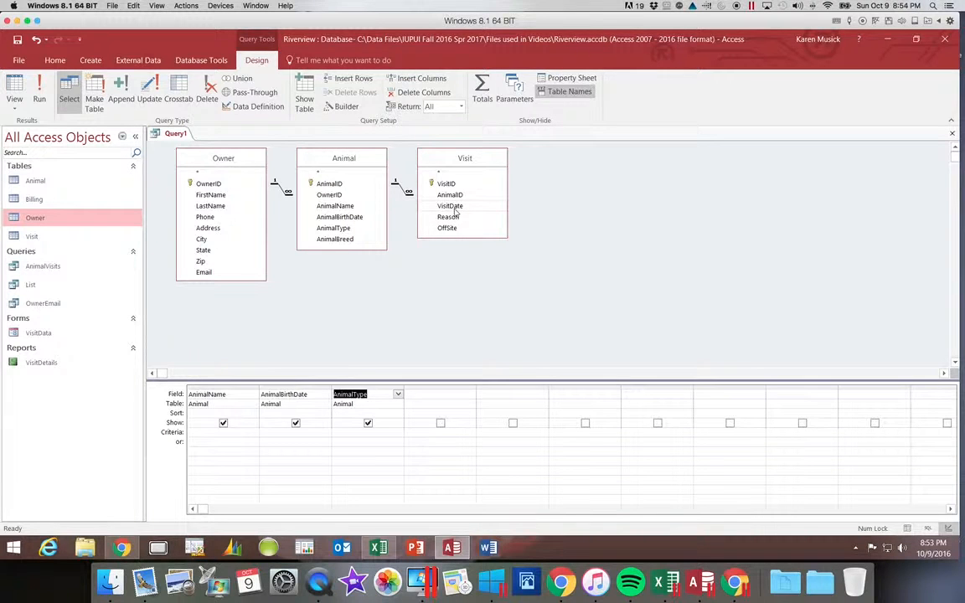
click(449, 206)
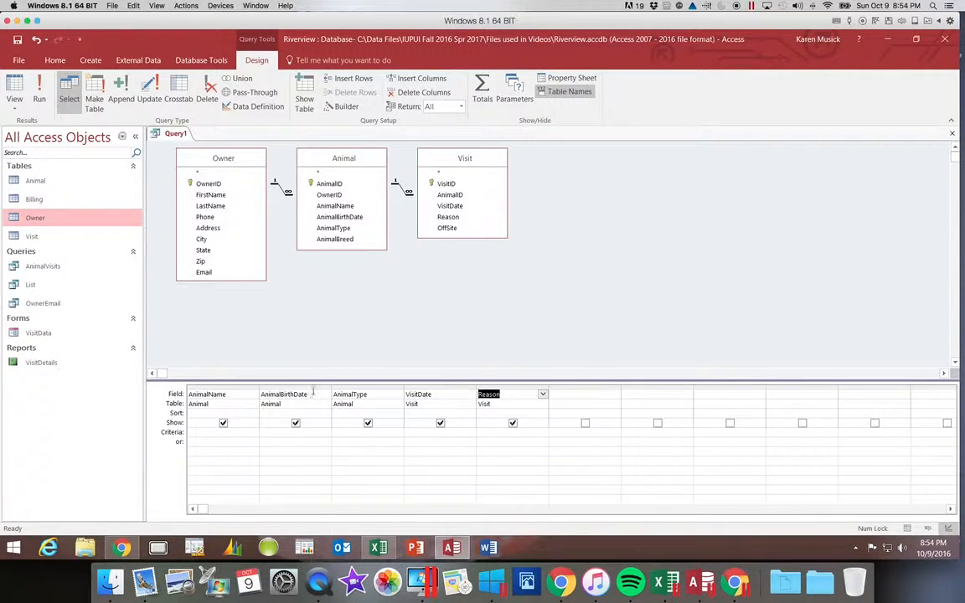
mouse_move(338, 260)
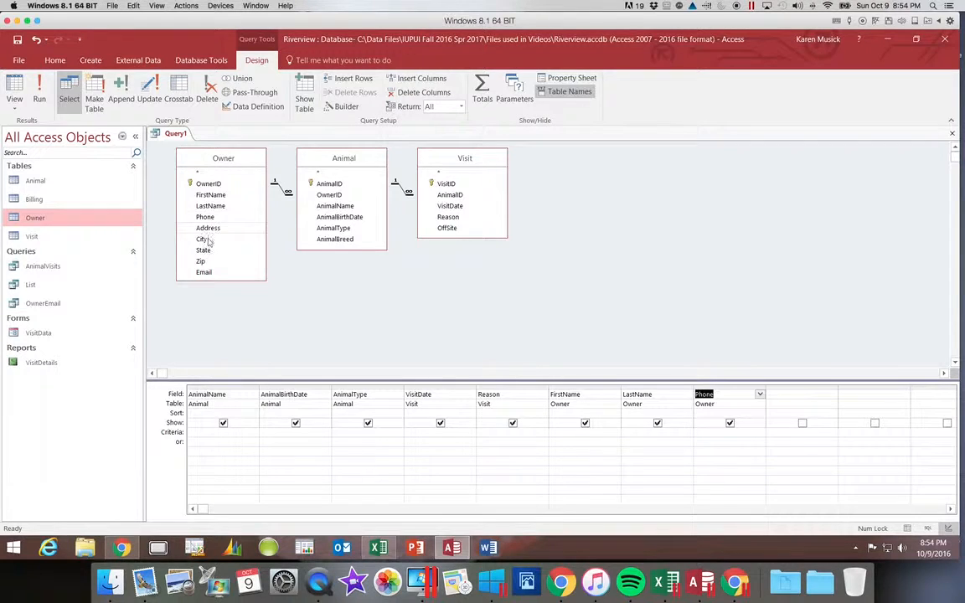
click(204, 272)
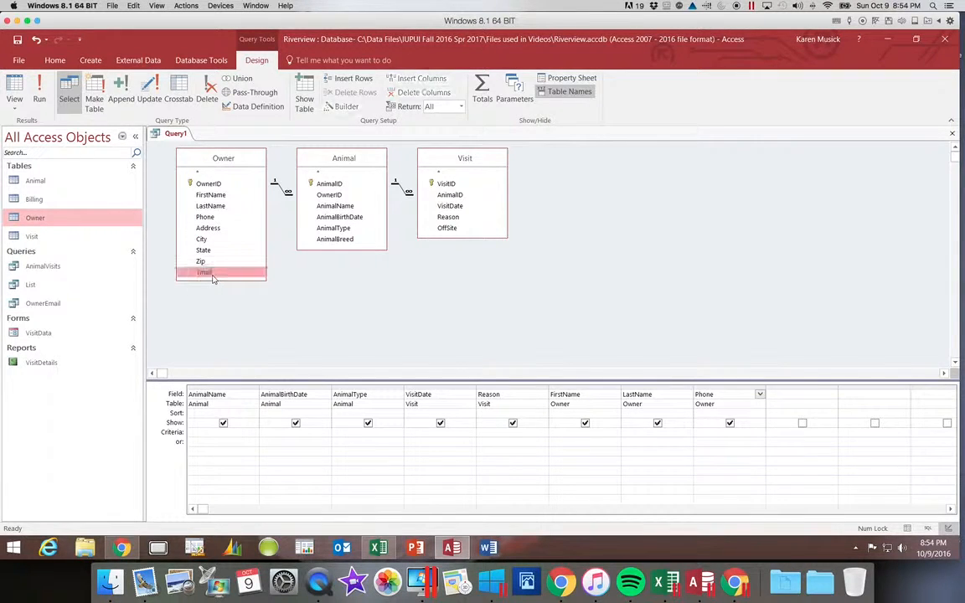
double_click(204, 271)
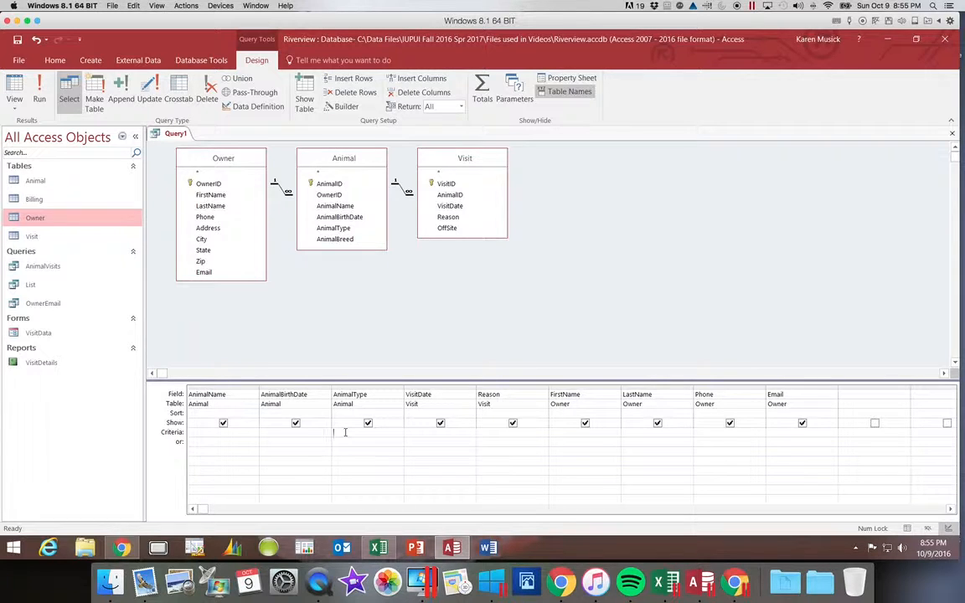
Filter AnimalType to Dog and run the query to list matching records.
text(Dog")
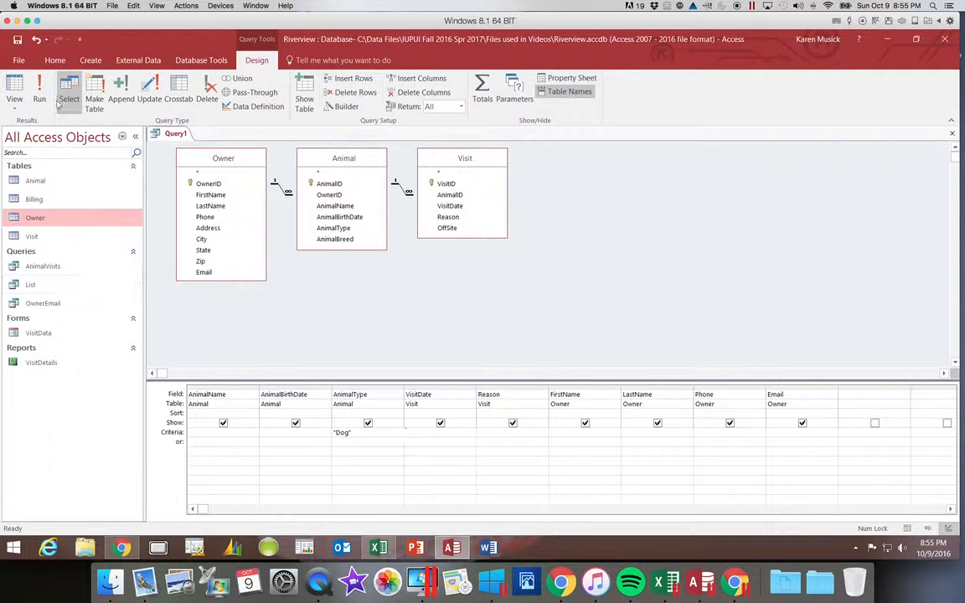
click(38, 88)
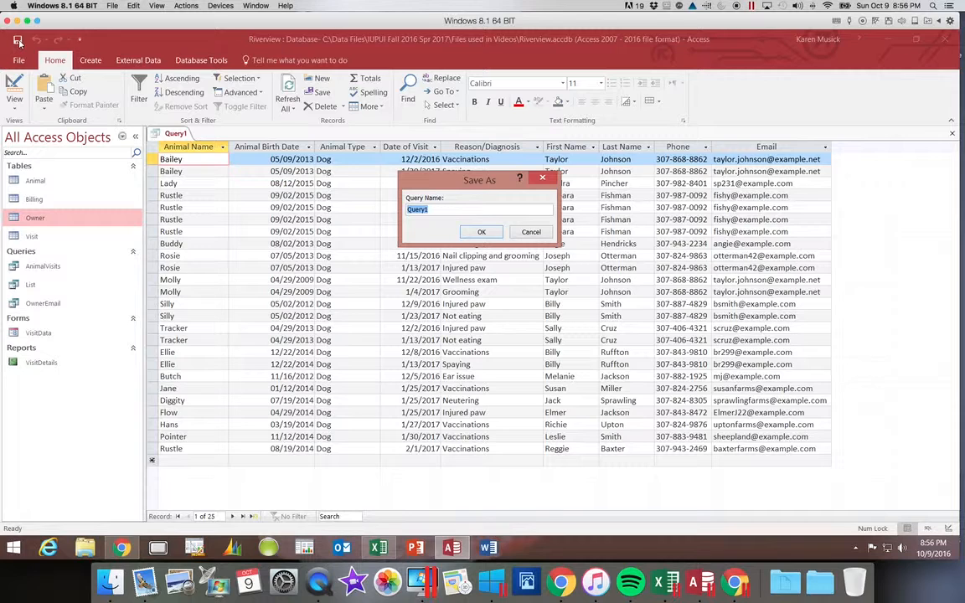
Save the query under the name DogAnimalType.
text(DogAnimalType)
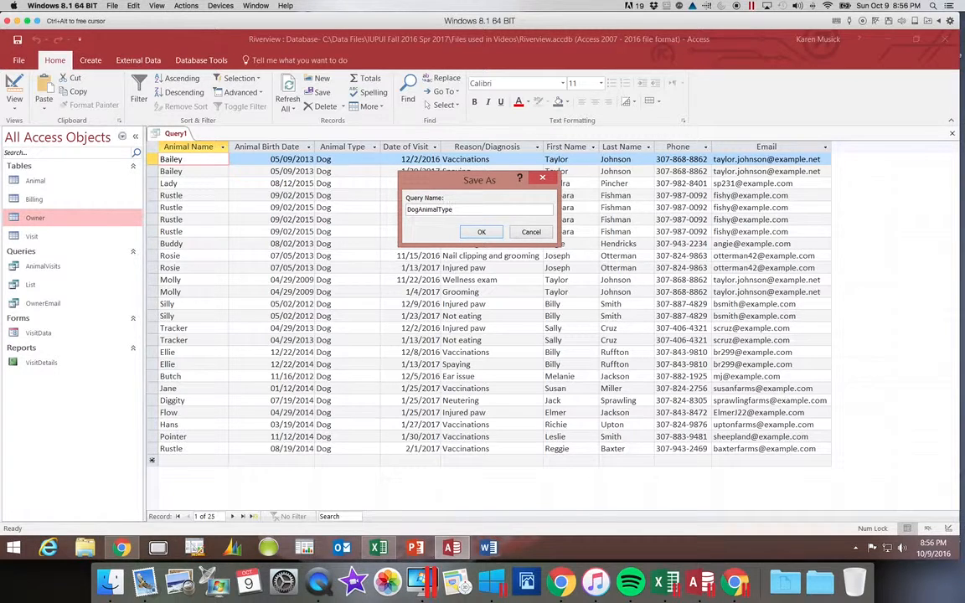
click(481, 231)
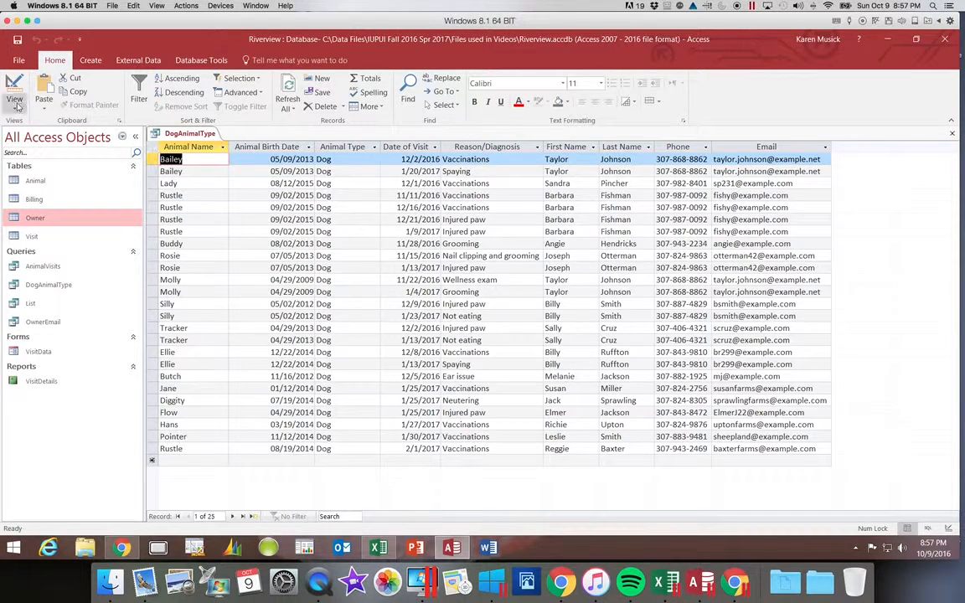
Back in Design view, hide the AnimalType field while keeping its Dog criterion.
click(13, 90)
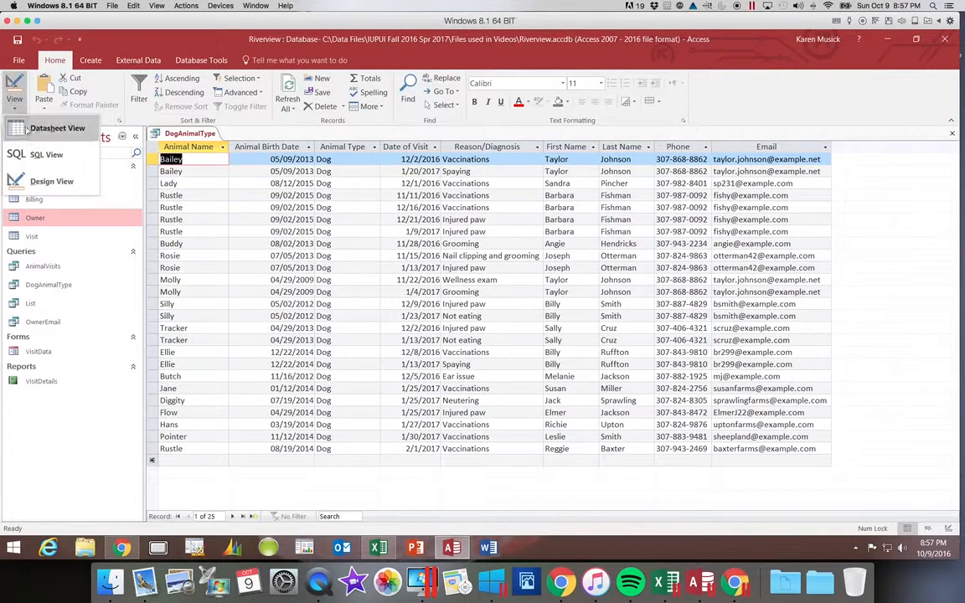
click(52, 181)
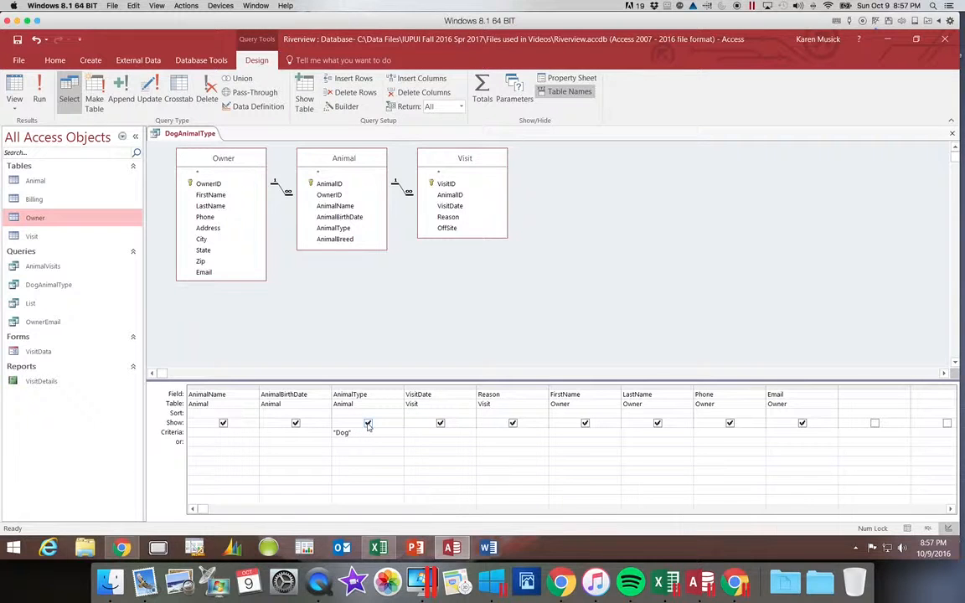
click(366, 422)
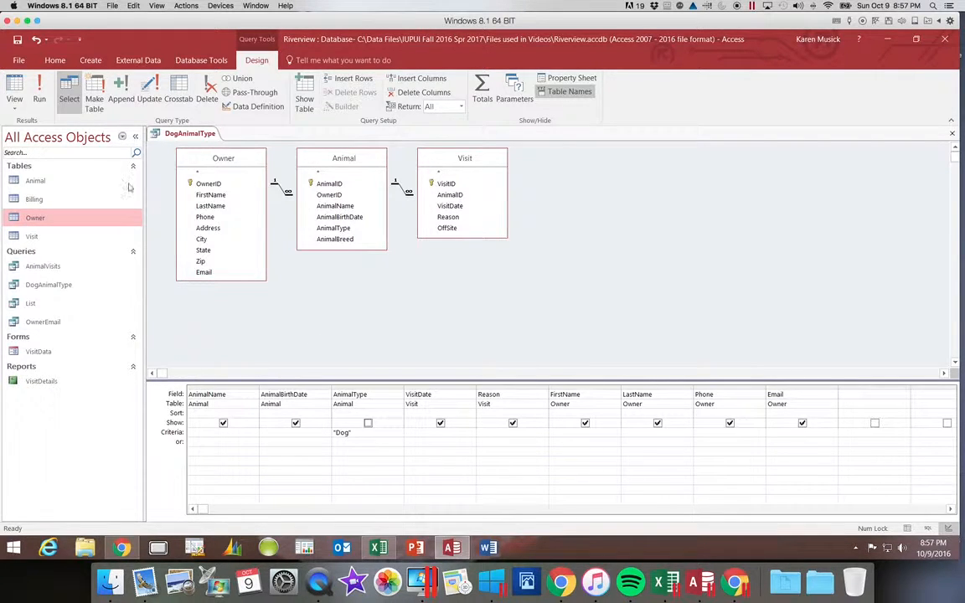
mouse_move(40, 87)
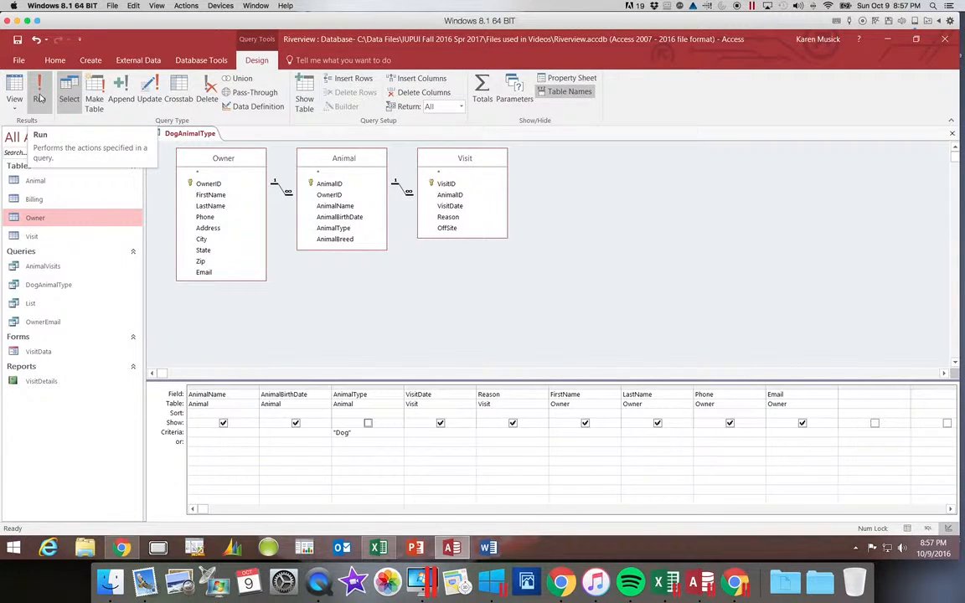
Rerun DogAnimalType without the Animal Type column, then move to creating a second query.
click(14, 91)
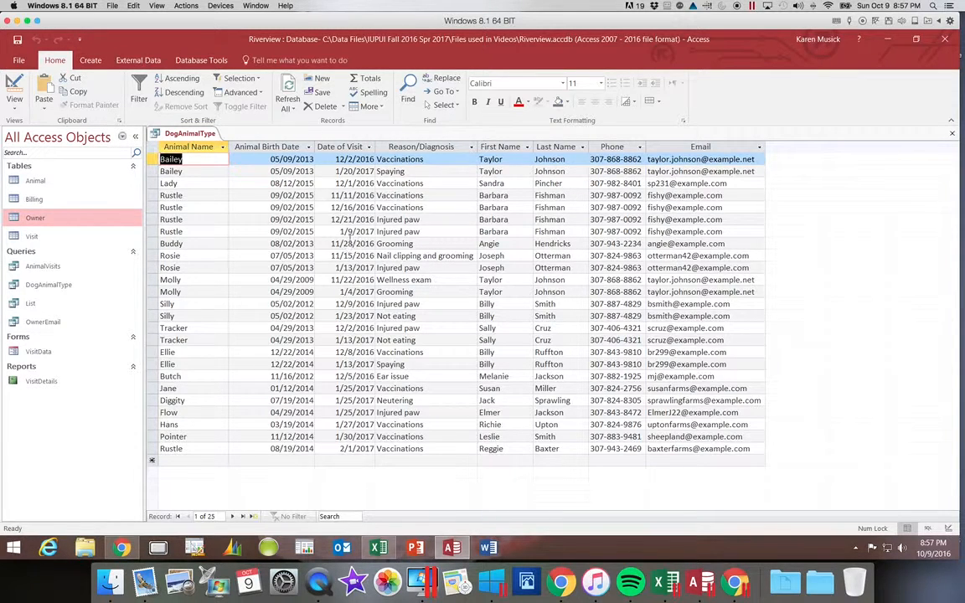
mouse_move(352, 359)
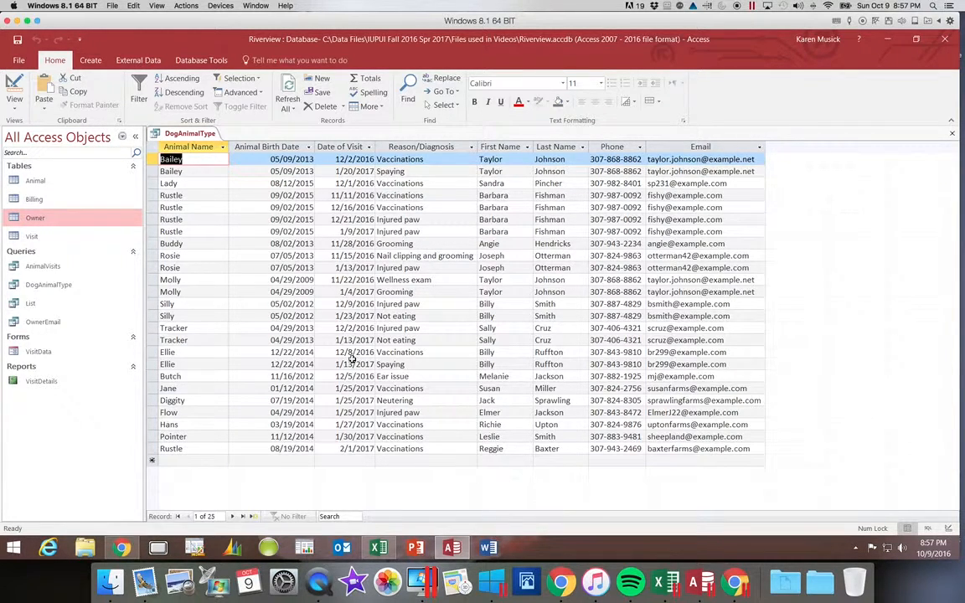
mouse_move(261, 305)
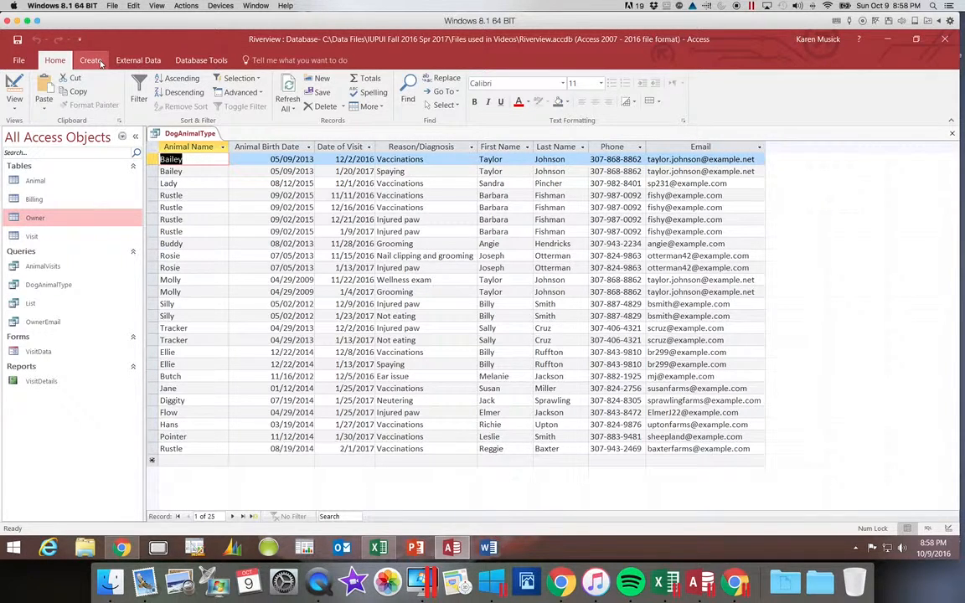
click(90, 61)
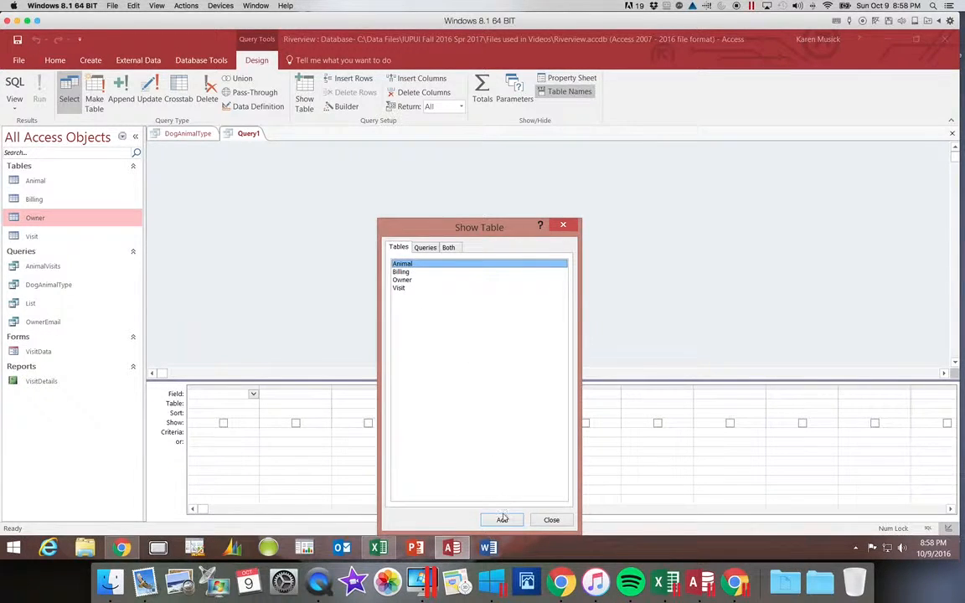
Add the Animal table to the second new query's design.
click(502, 520)
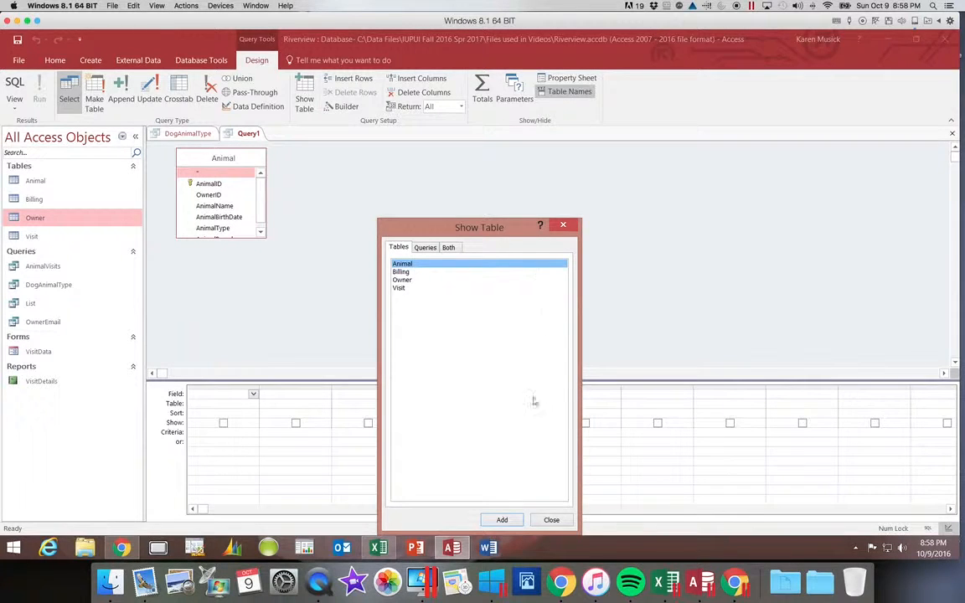
Add the Animal fields to the grid and set AnimalType's criterion to Dog.
click(551, 519)
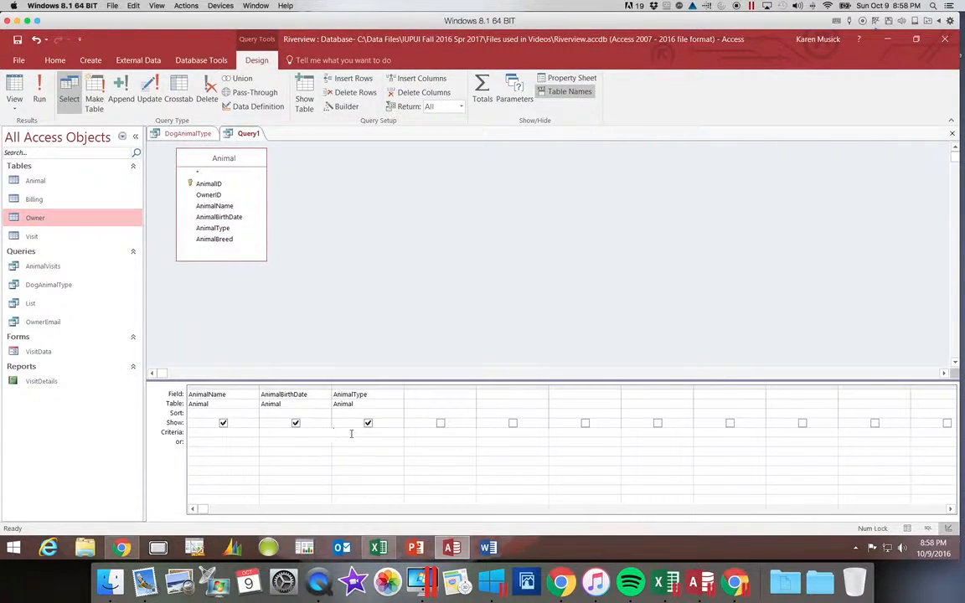
text(dog)
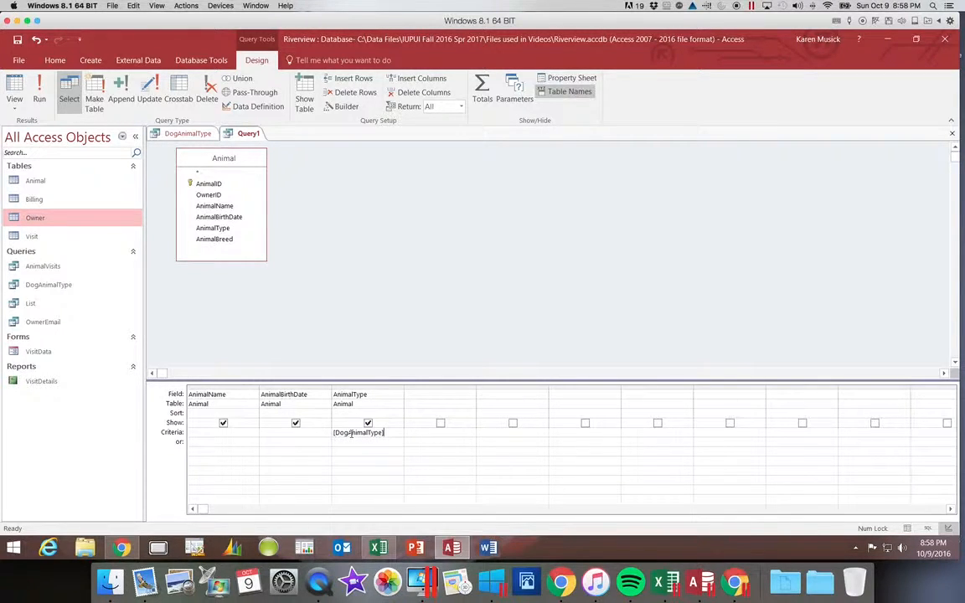
click(358, 433)
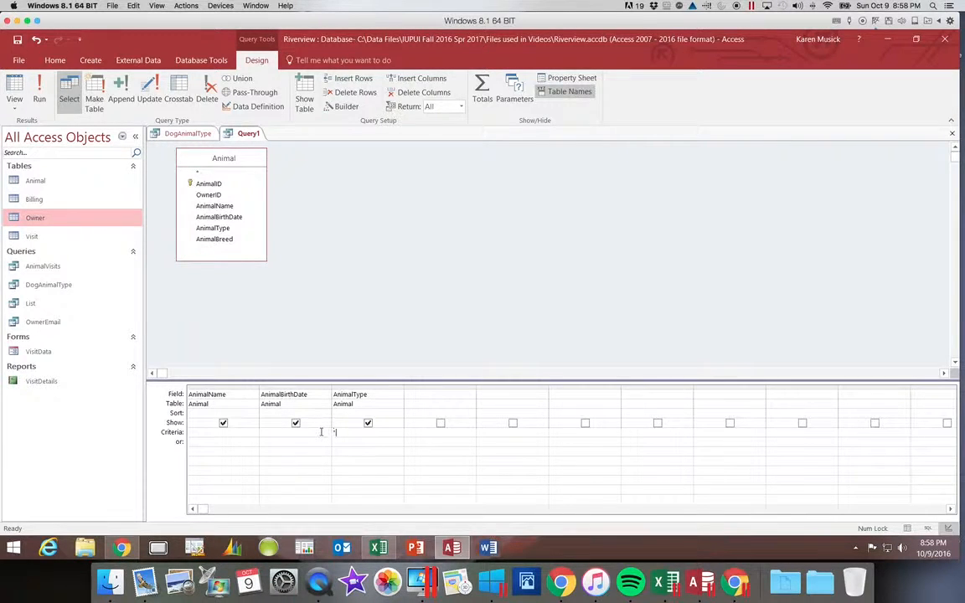
text(Dog")
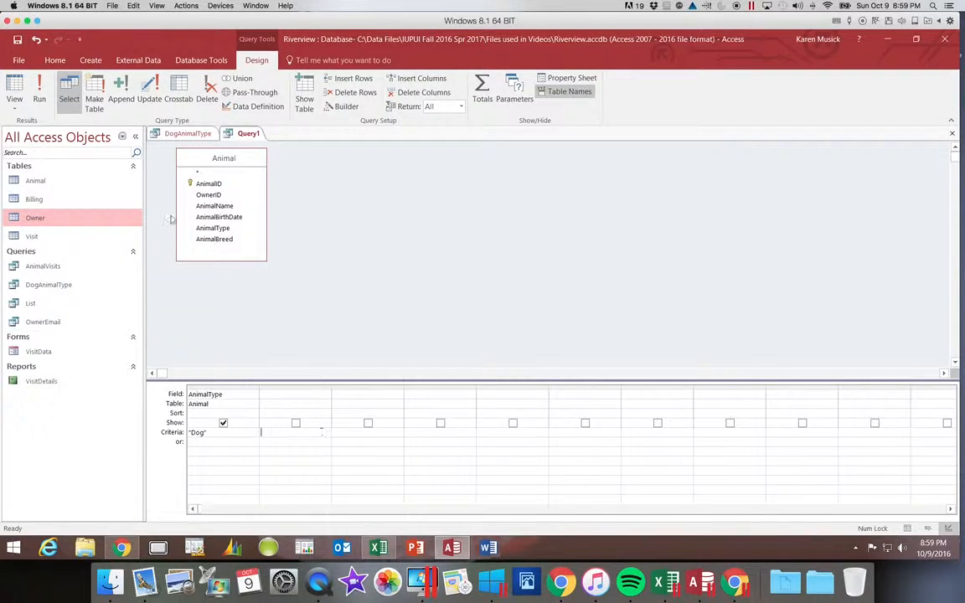
Run the query to list the matching dogs and save it as DogTest.
click(38, 87)
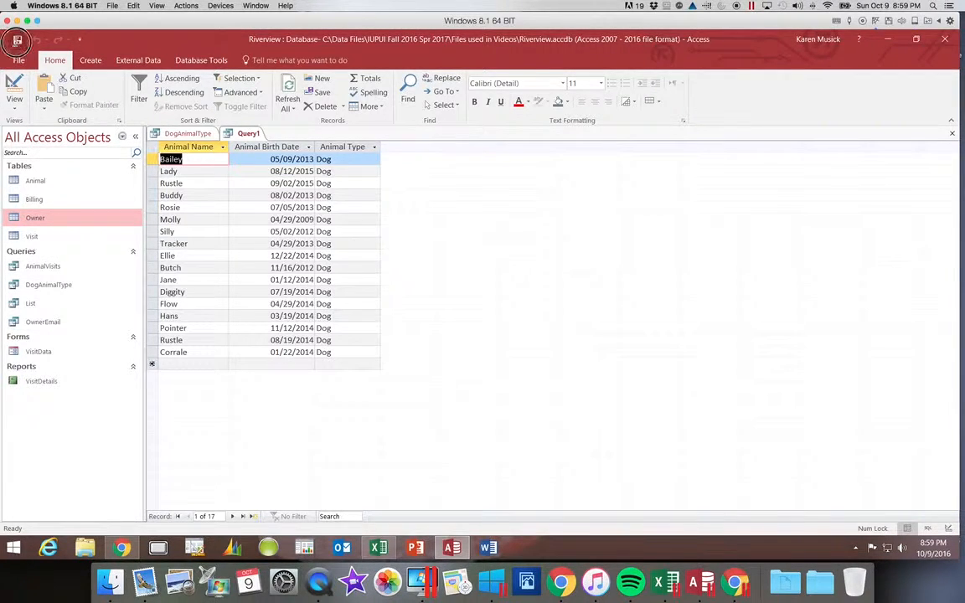
click(17, 40)
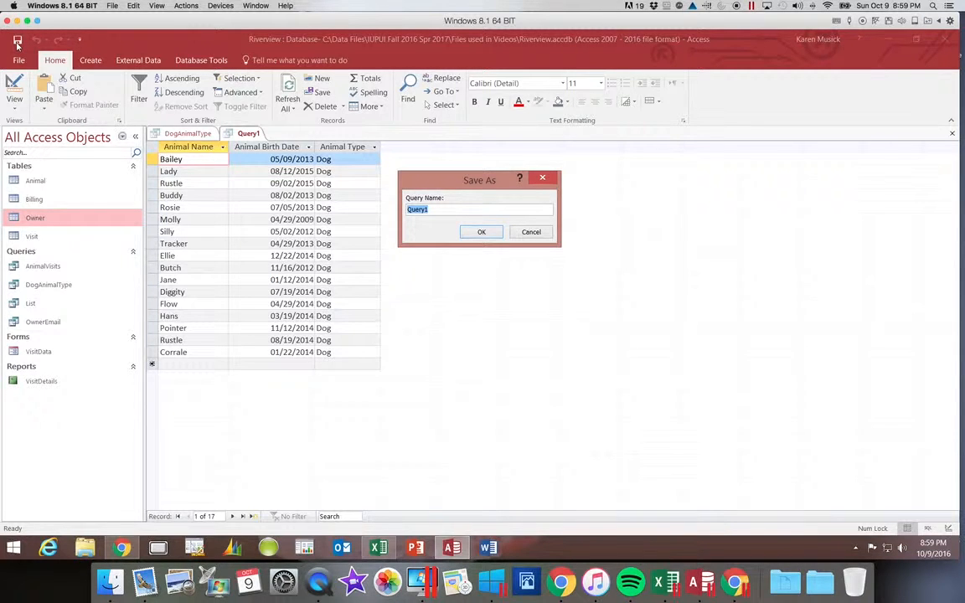
text(Dog%3)
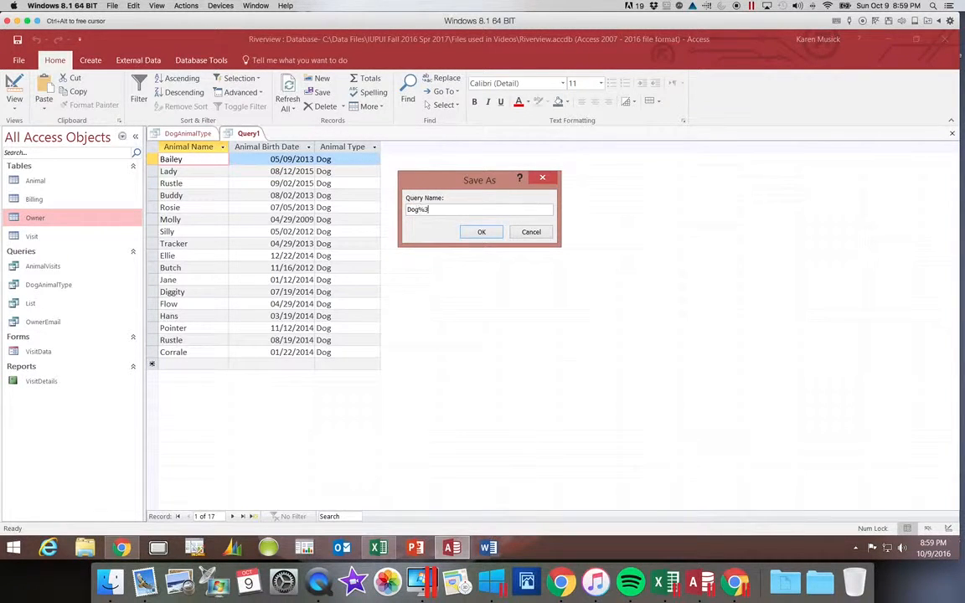
text(DogTest)
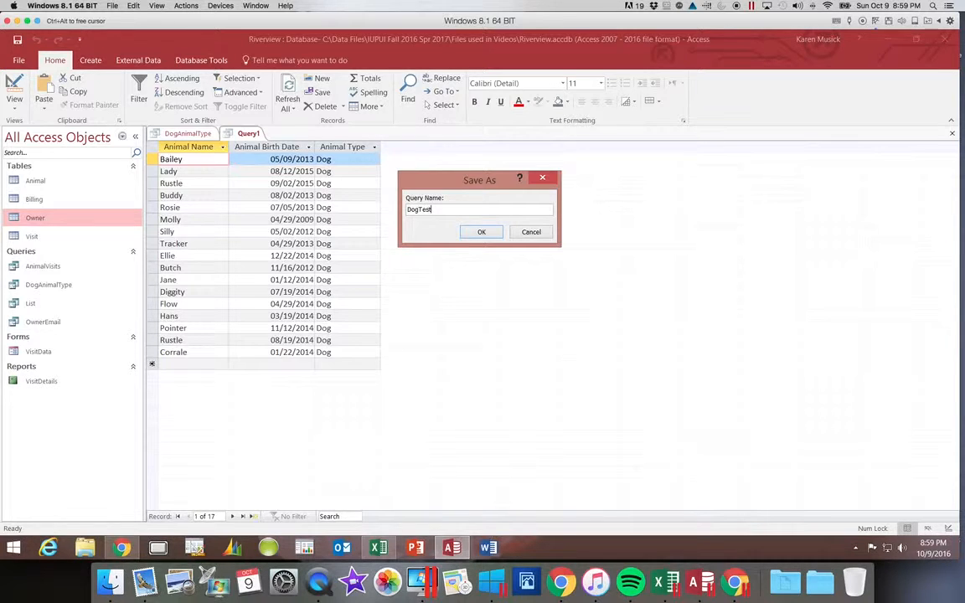
click(480, 231)
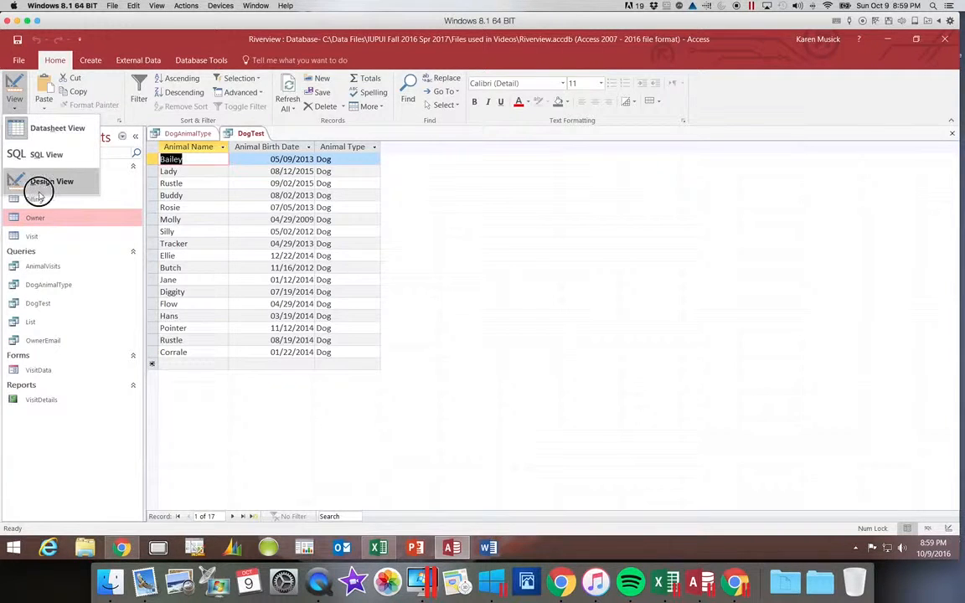
Return DogTest to design view and delete the AnimalType column with its Dog criterion.
click(50, 180)
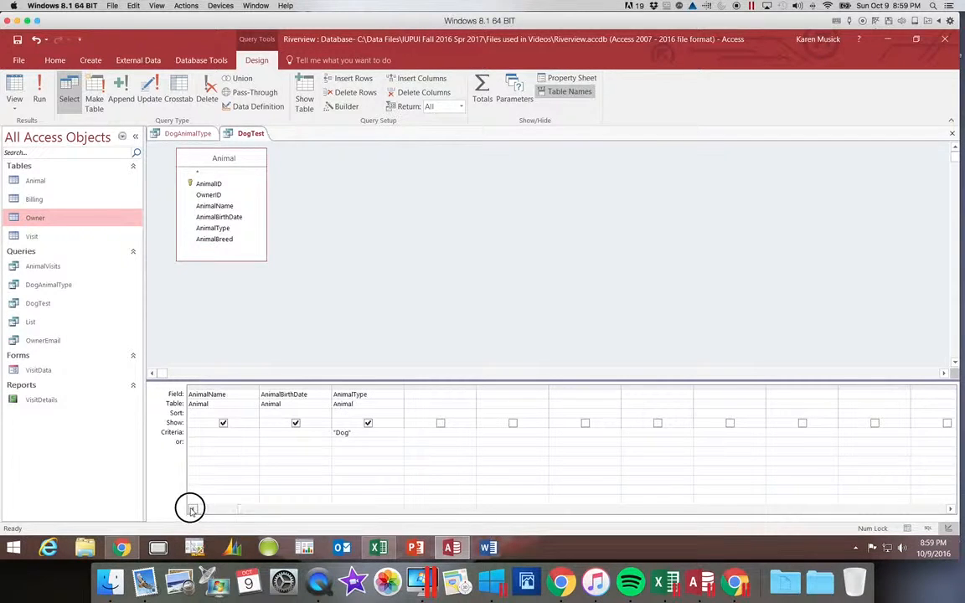
click(366, 394)
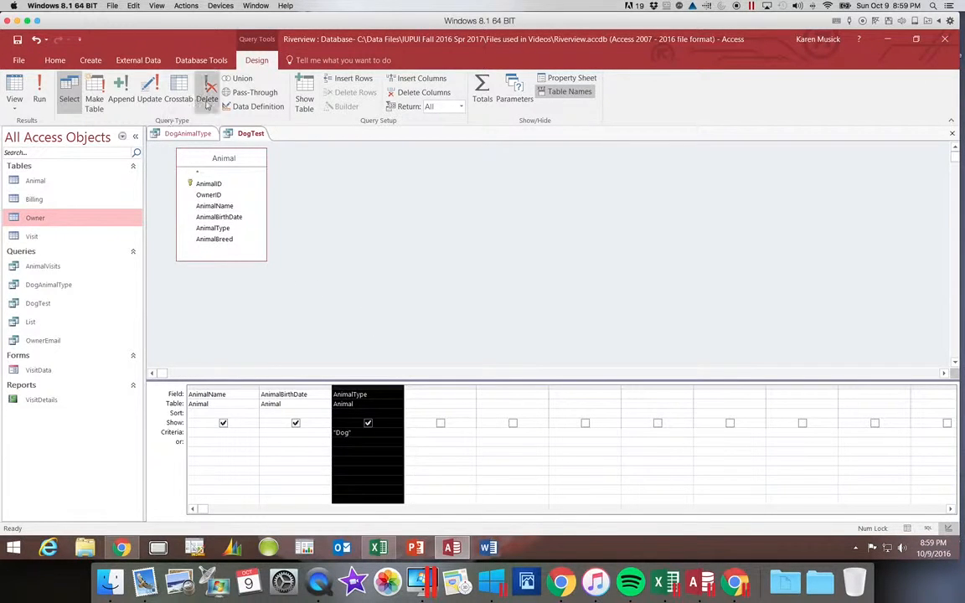
click(207, 87)
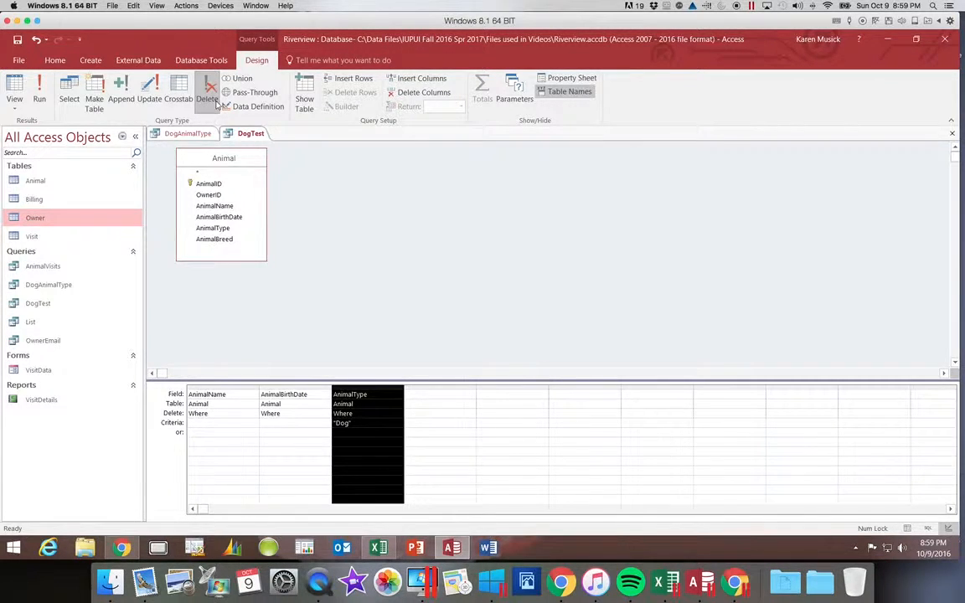
click(69, 91)
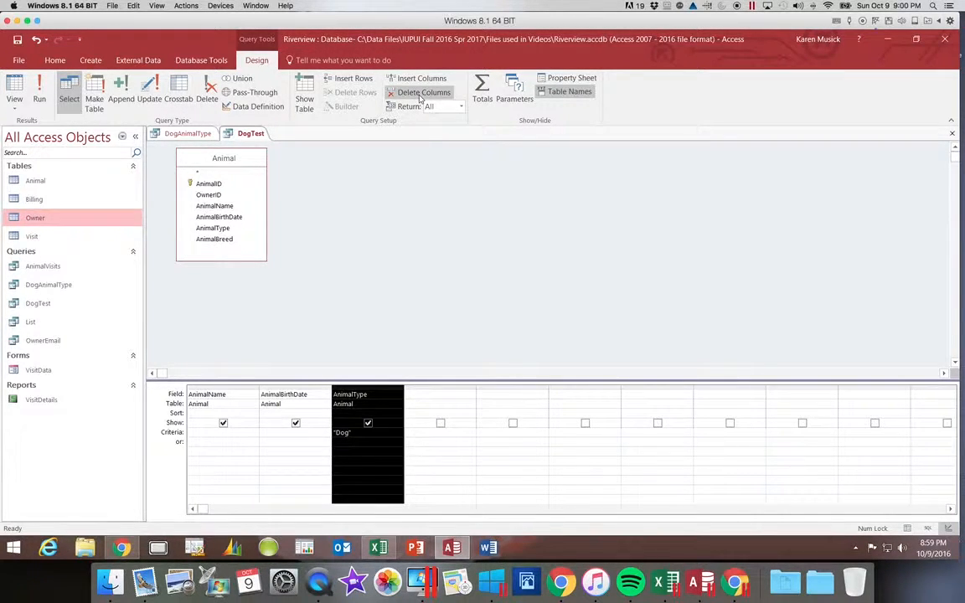
click(424, 92)
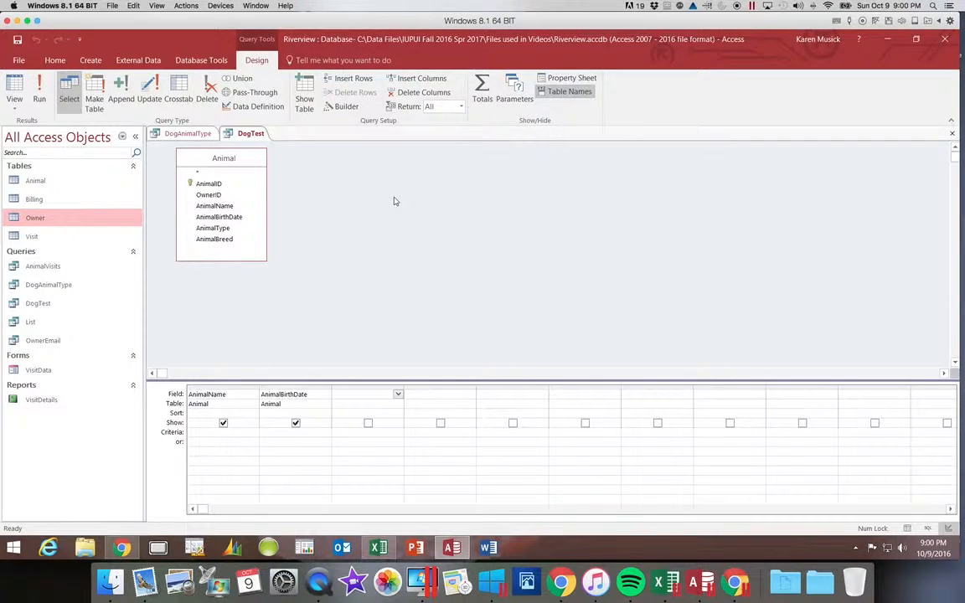
click(365, 393)
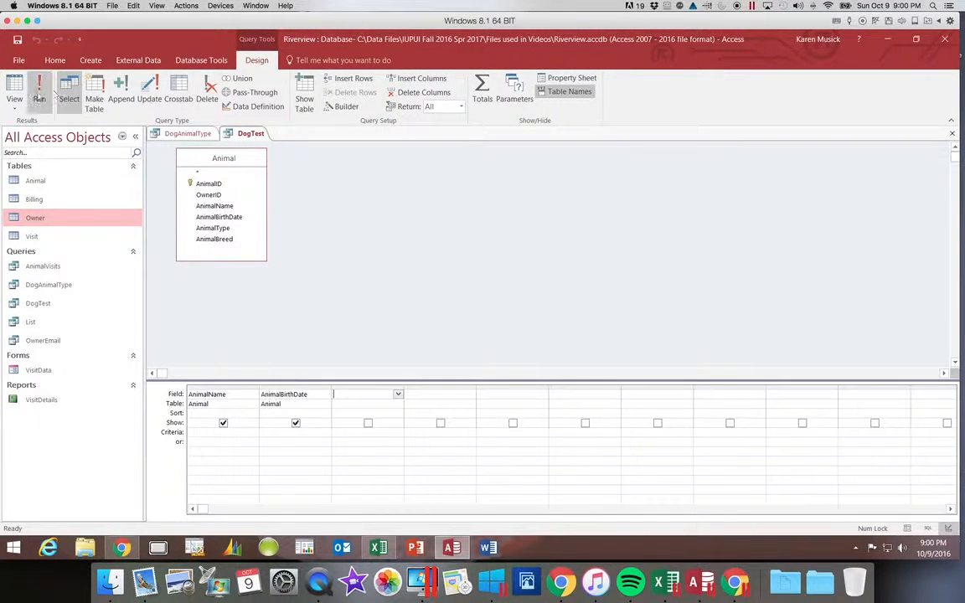
click(39, 87)
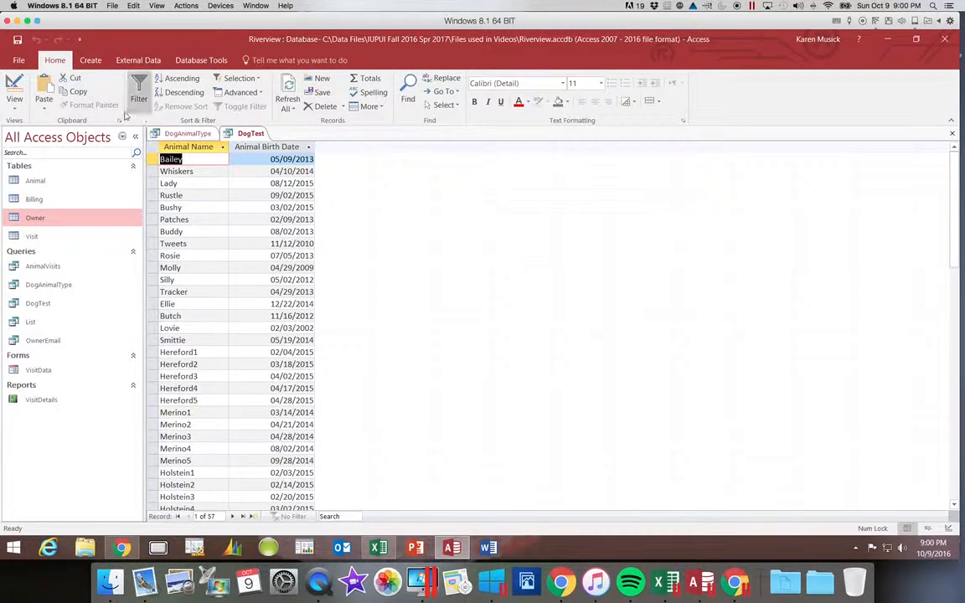
click(14, 97)
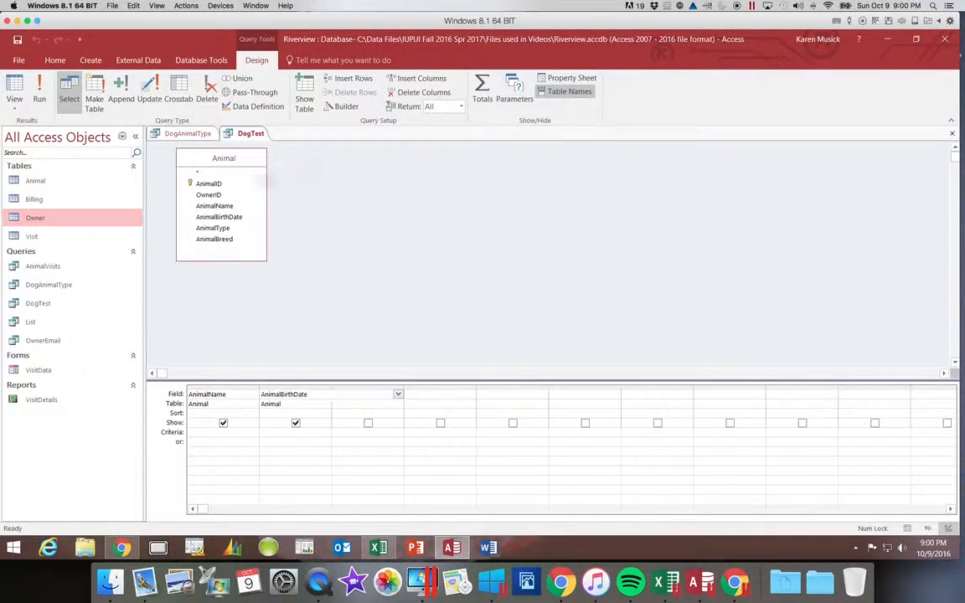
Add AnimalType with criterion "Dog" and run the query to test the filter.
click(368, 393)
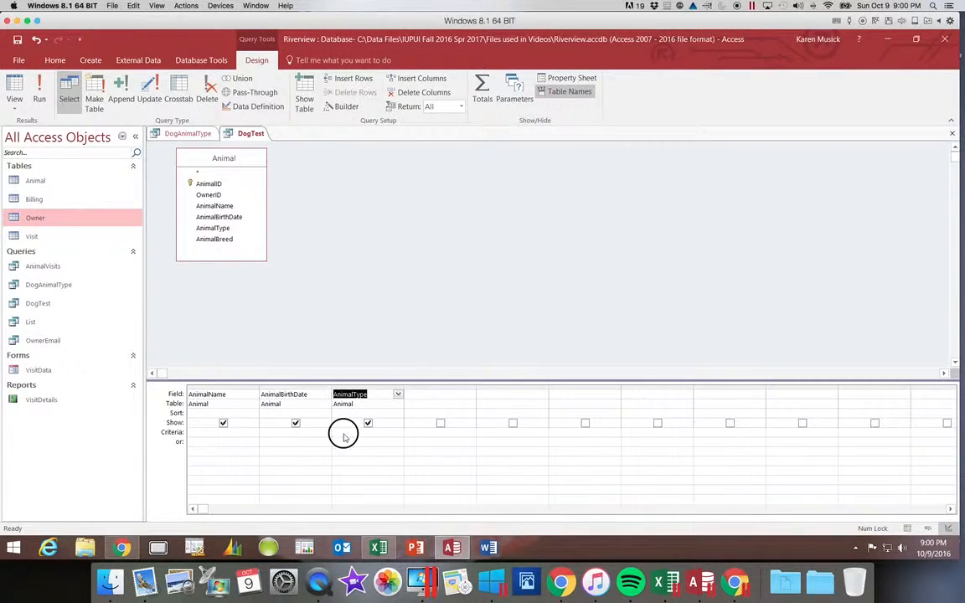
click(343, 432)
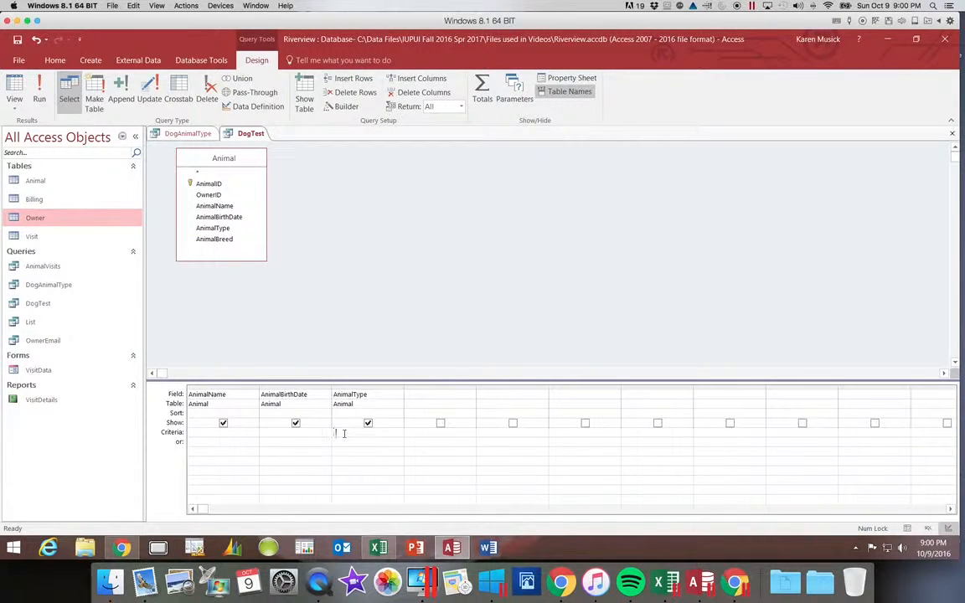
text("Dog")
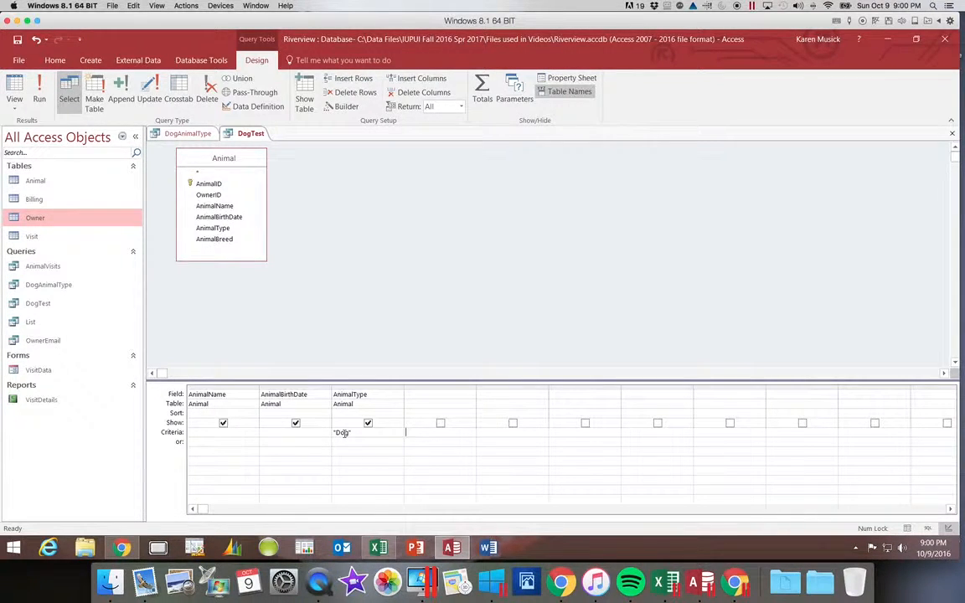
click(39, 87)
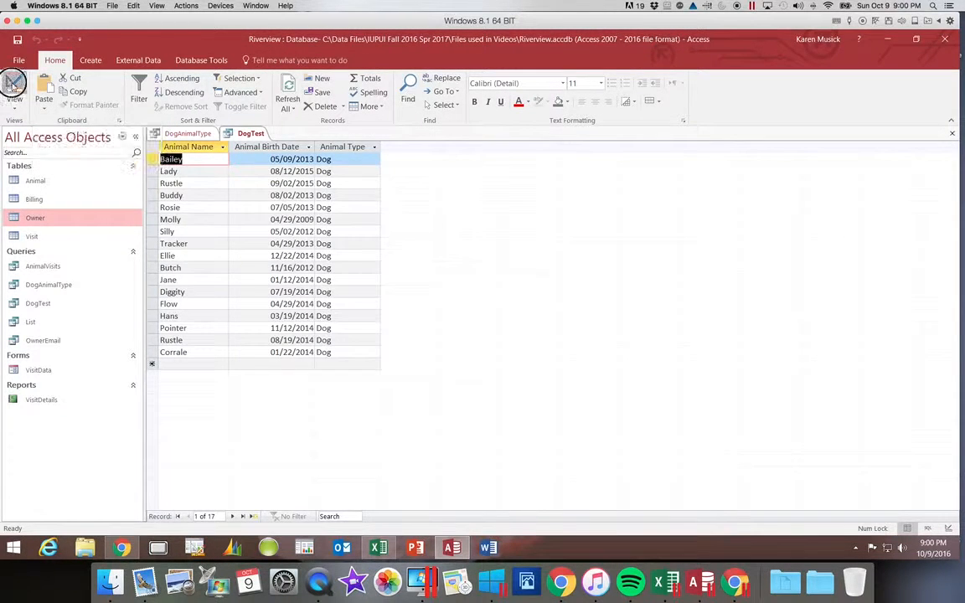
Back in design, hide AnimalType from the results and close DogTest.
click(14, 87)
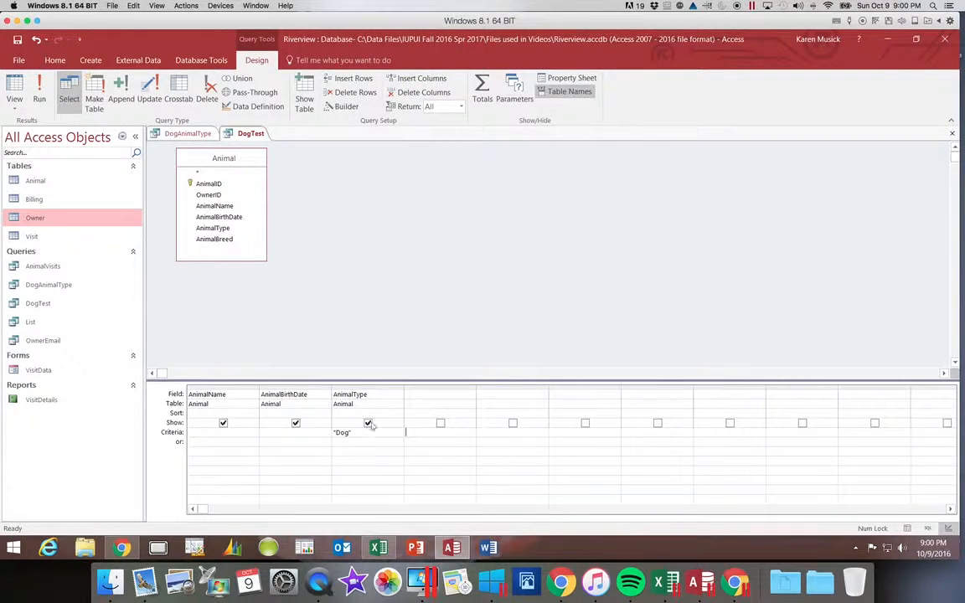
click(369, 422)
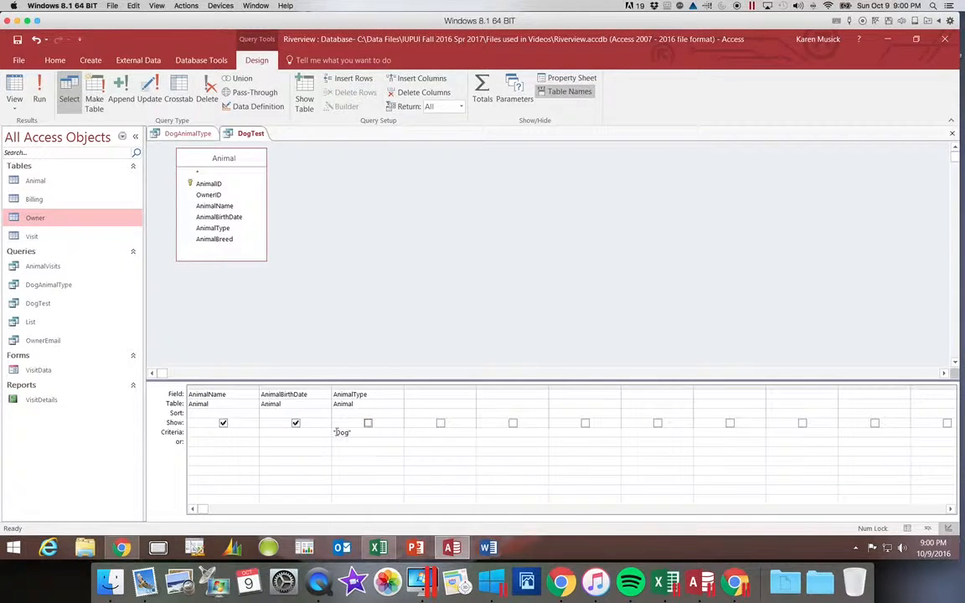
click(13, 87)
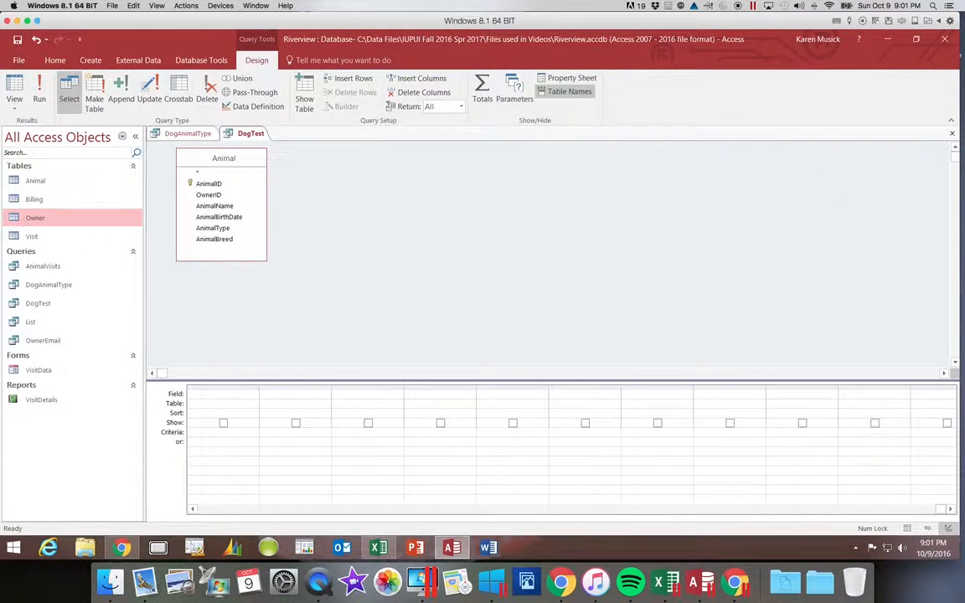
Open the DogAnimalType query.
click(13, 87)
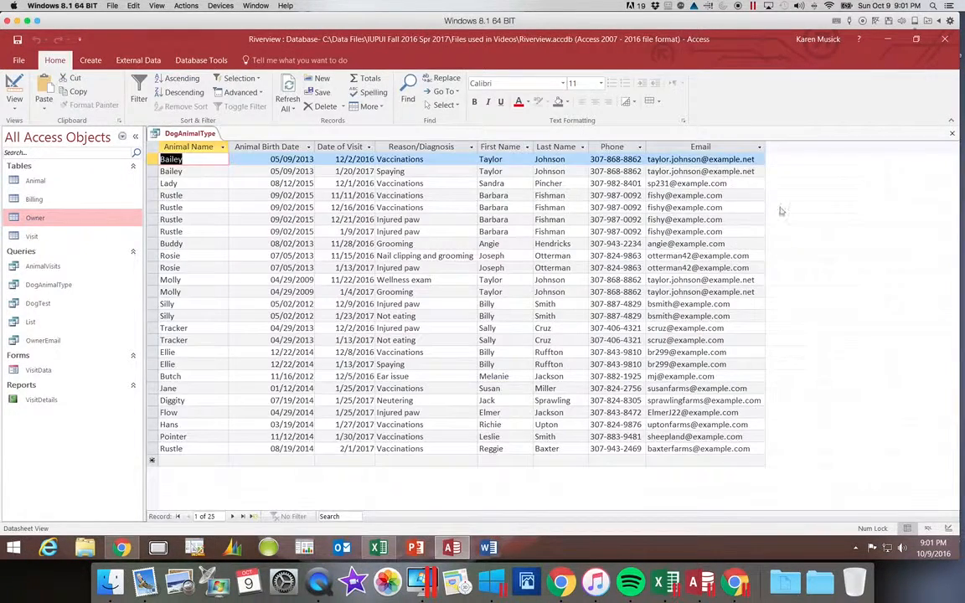
mouse_move(798, 214)
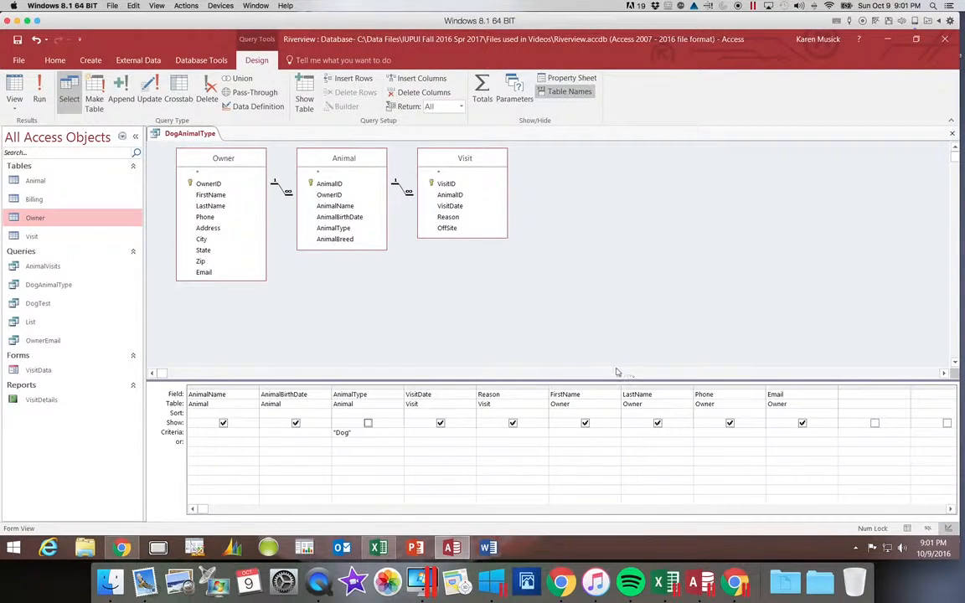
mouse_move(615, 372)
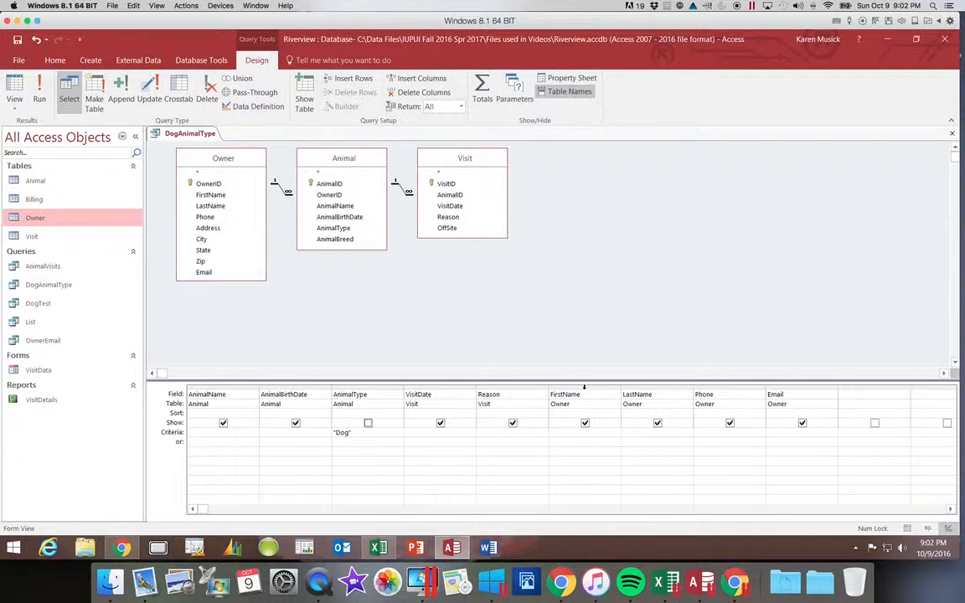
Move the FirstName, LastName and Phone columns ahead of the animal fields.
click(585, 393)
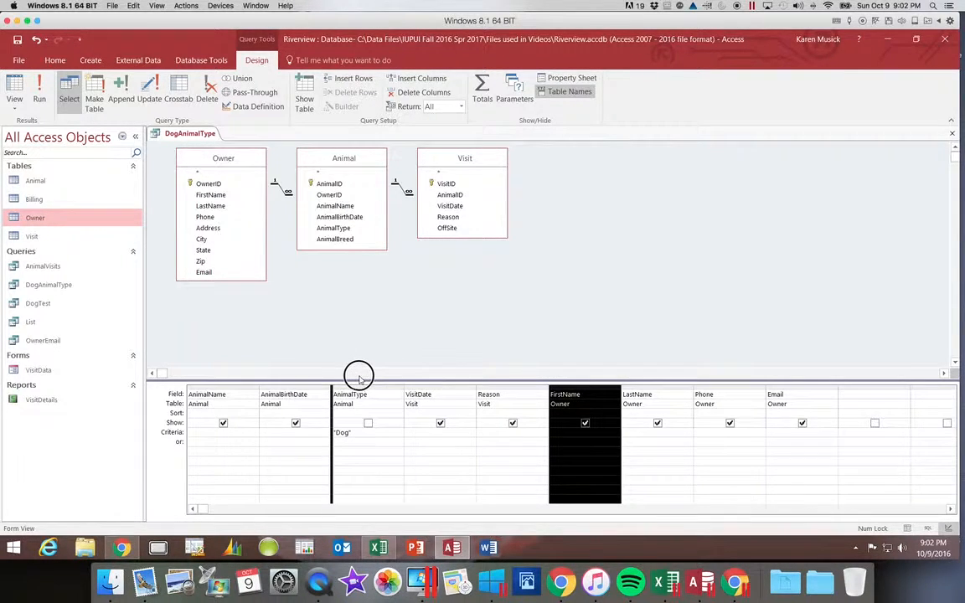
mouse_move(247, 382)
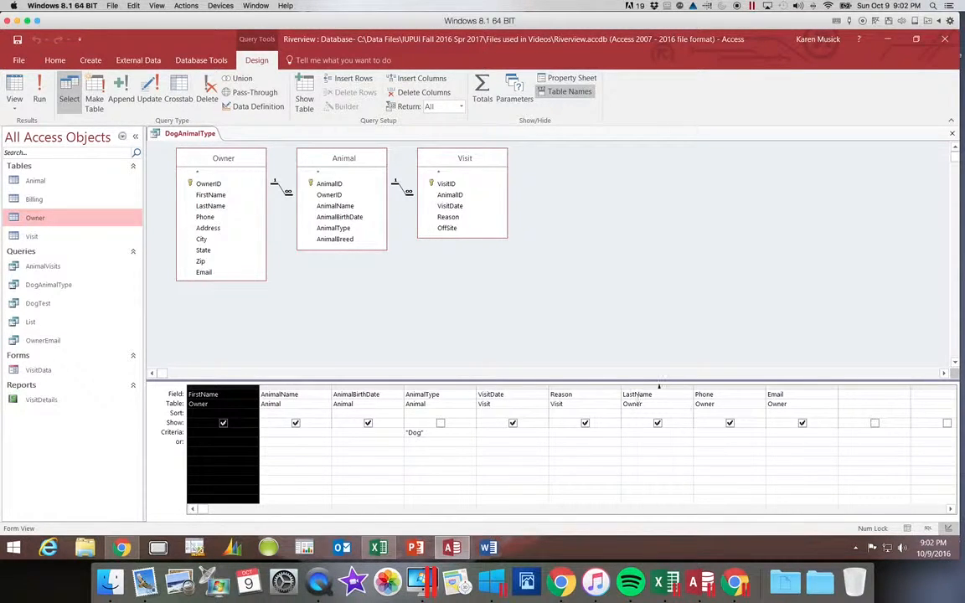
click(656, 394)
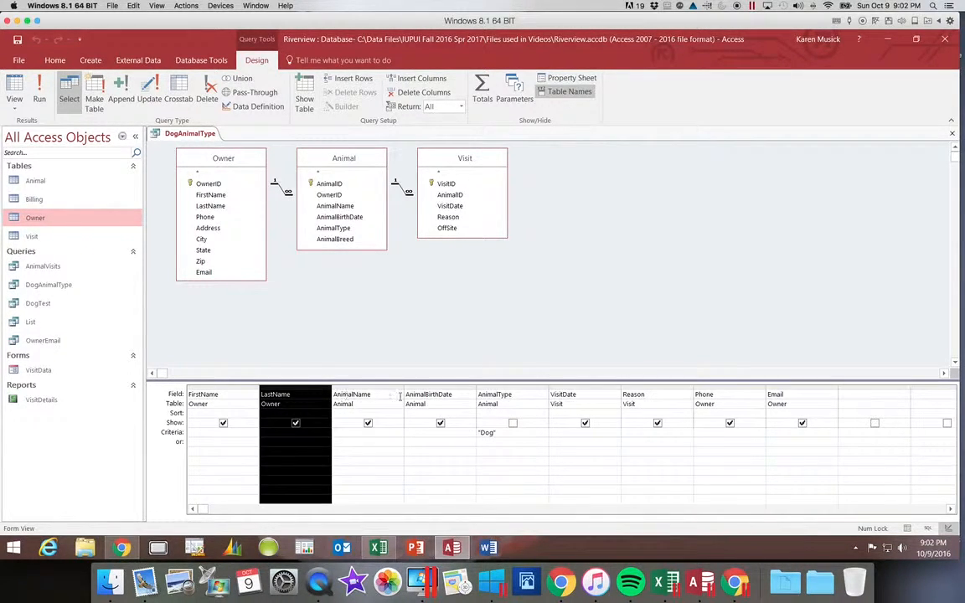
click(728, 393)
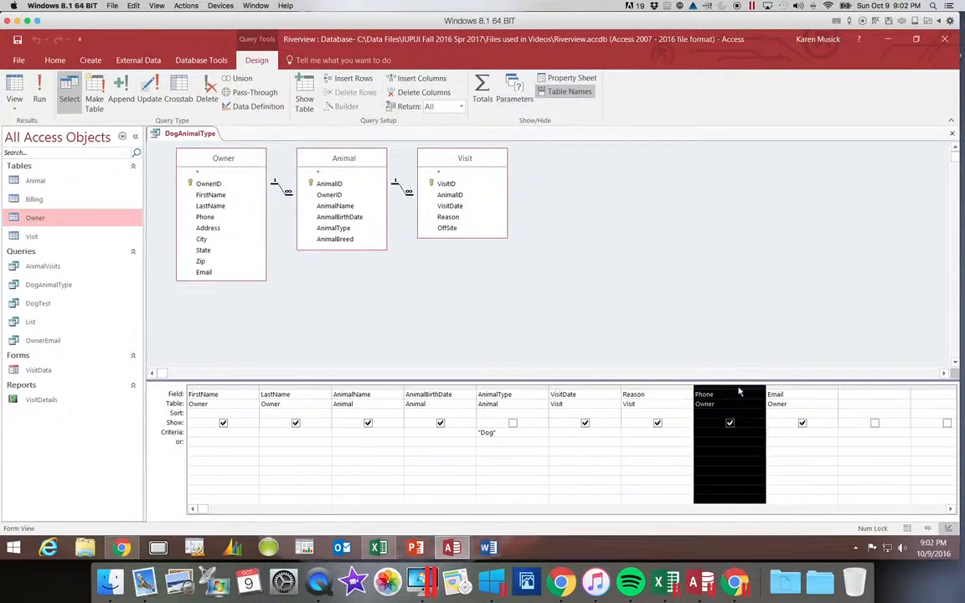
mouse_move(737, 388)
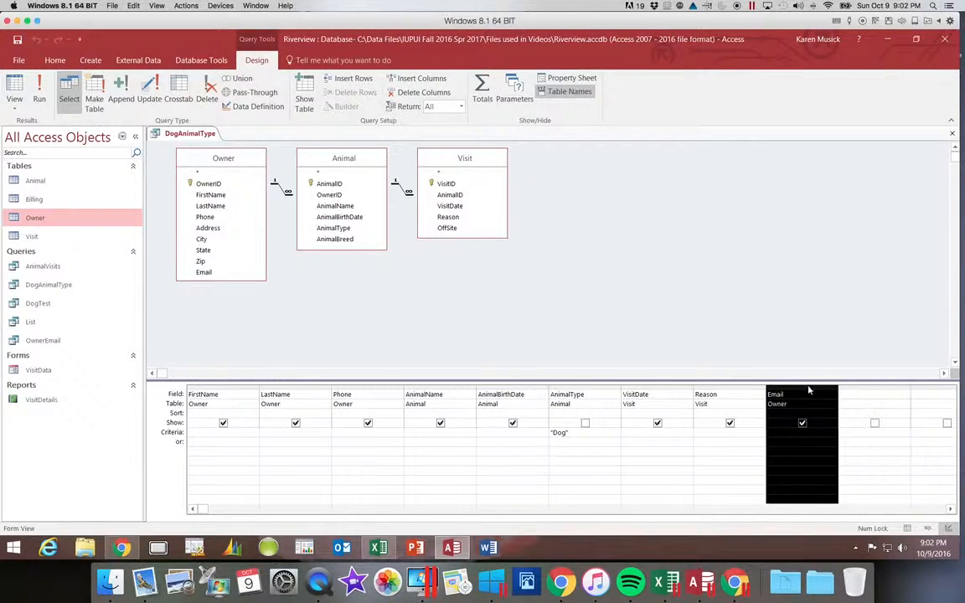
mouse_move(854, 392)
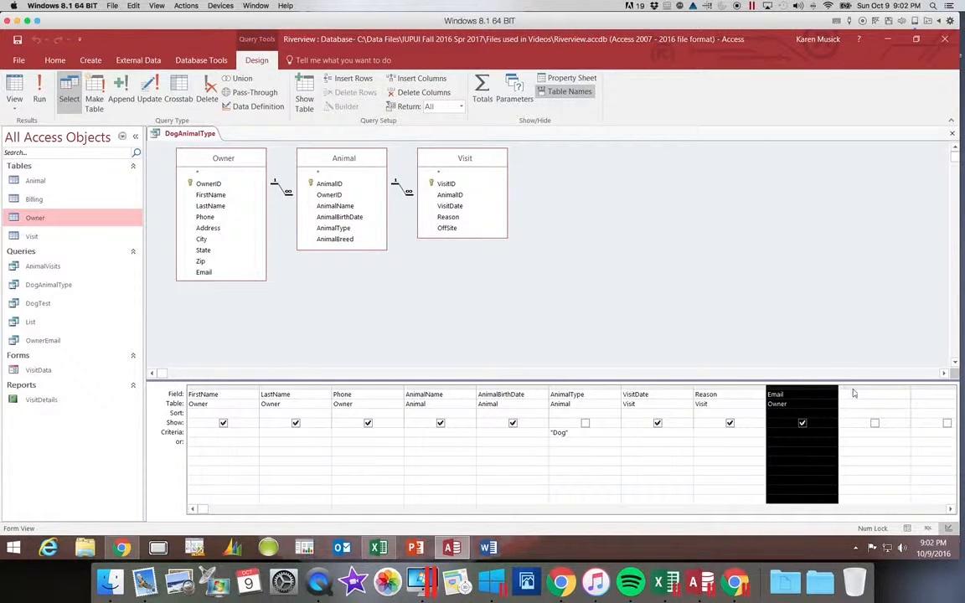
mouse_move(812, 391)
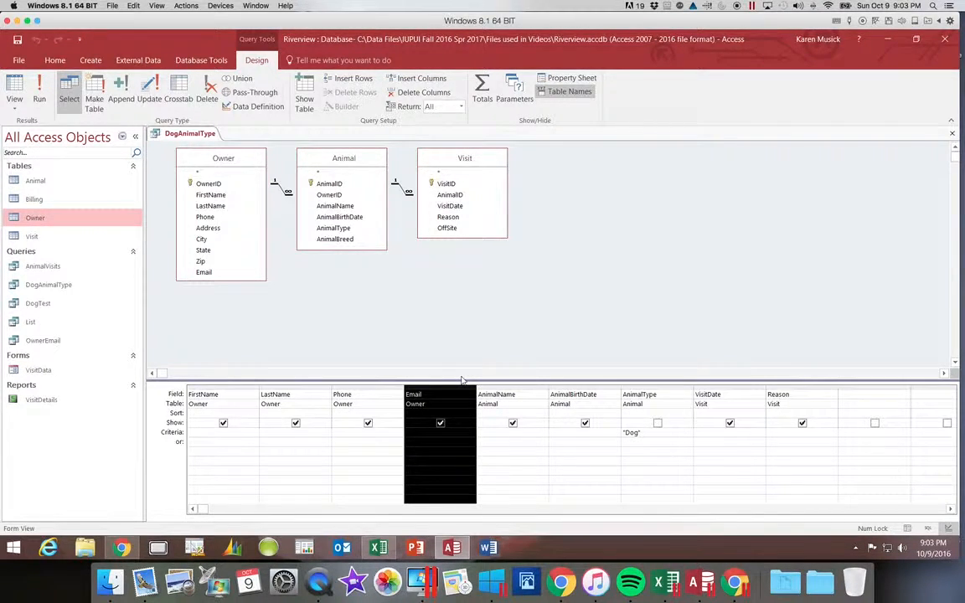
Move Email to the first grid position, ahead of FirstName, LastName and Phone.
click(40, 84)
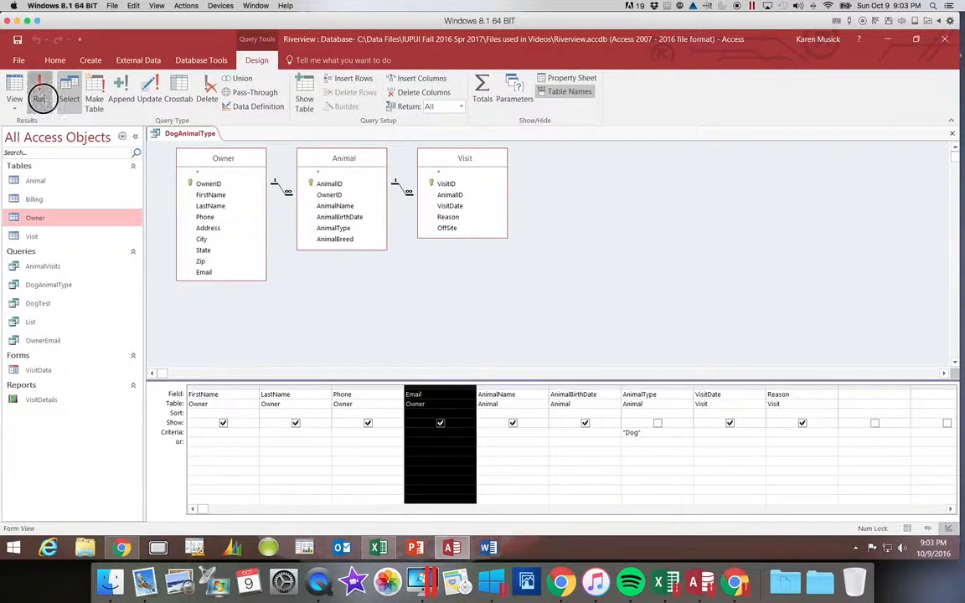
click(40, 87)
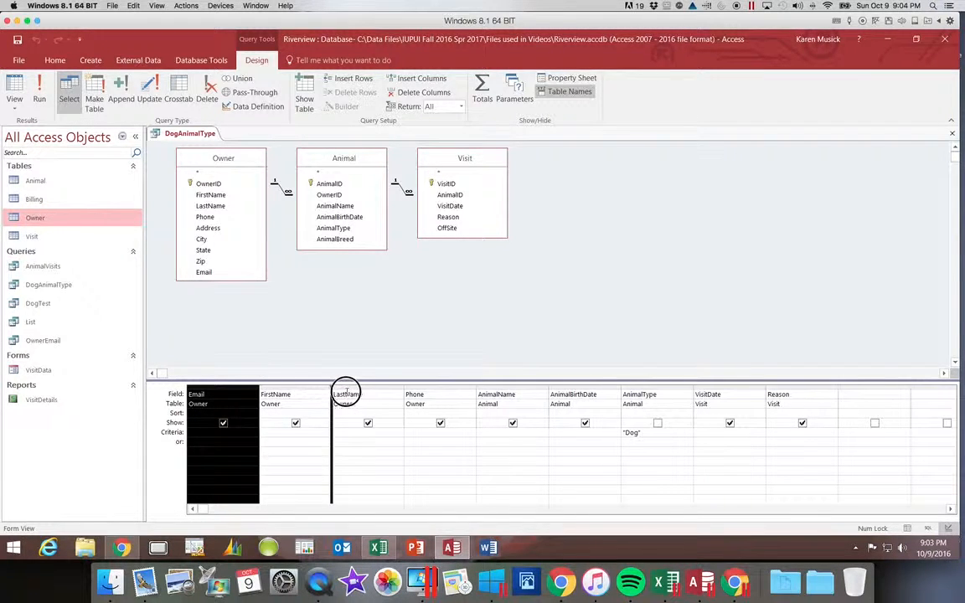
mouse_move(414, 395)
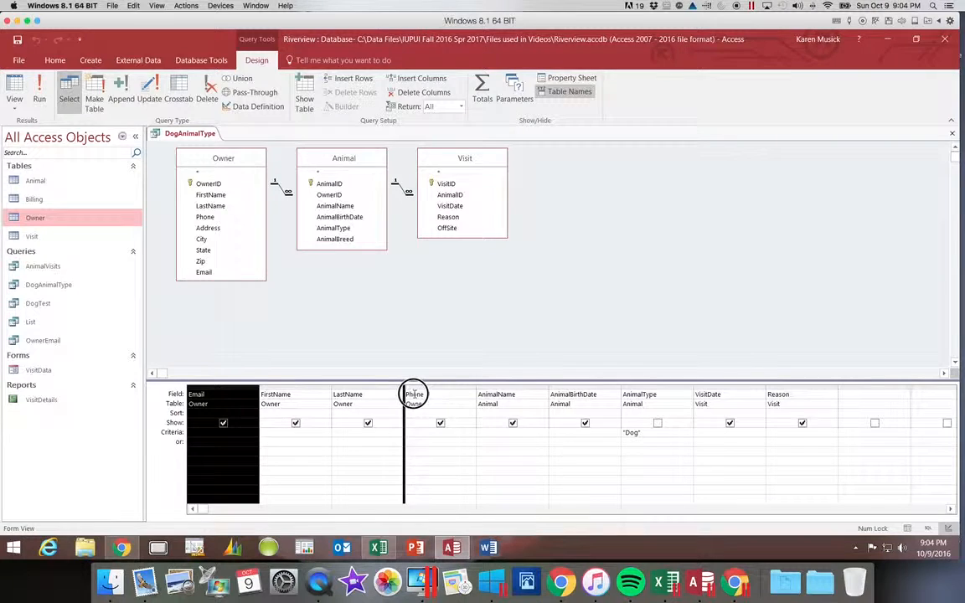